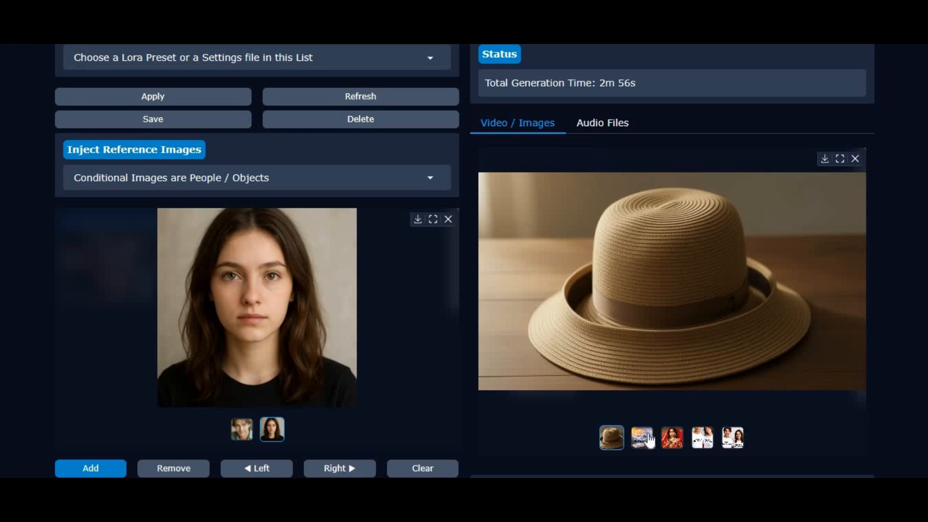
Browse the gallery: the woman in red, the couple, and the wider couple in t-shirts
left_click(642, 437)
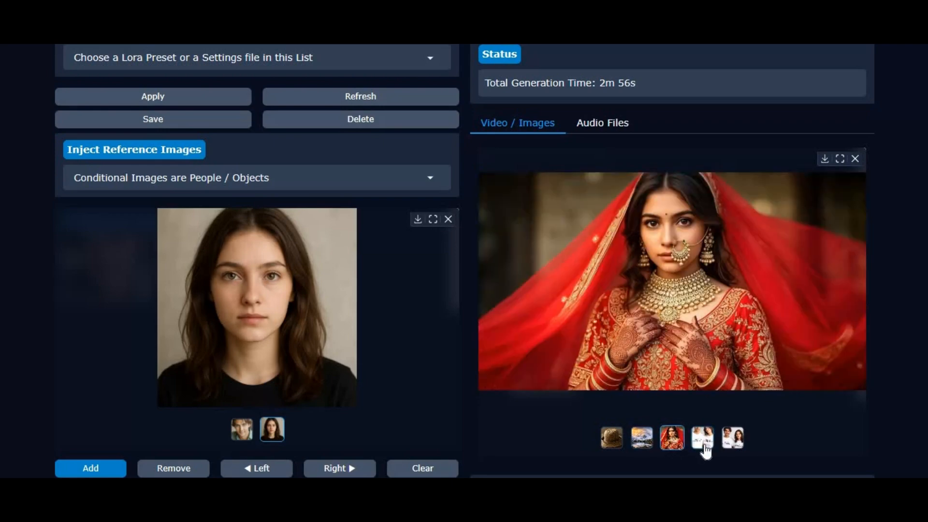
left_click(732, 438)
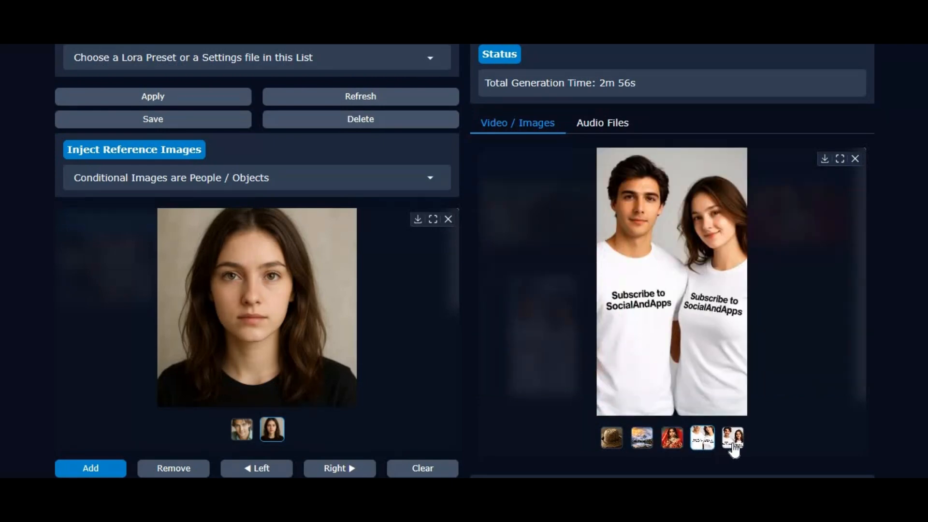
left_click(732, 439)
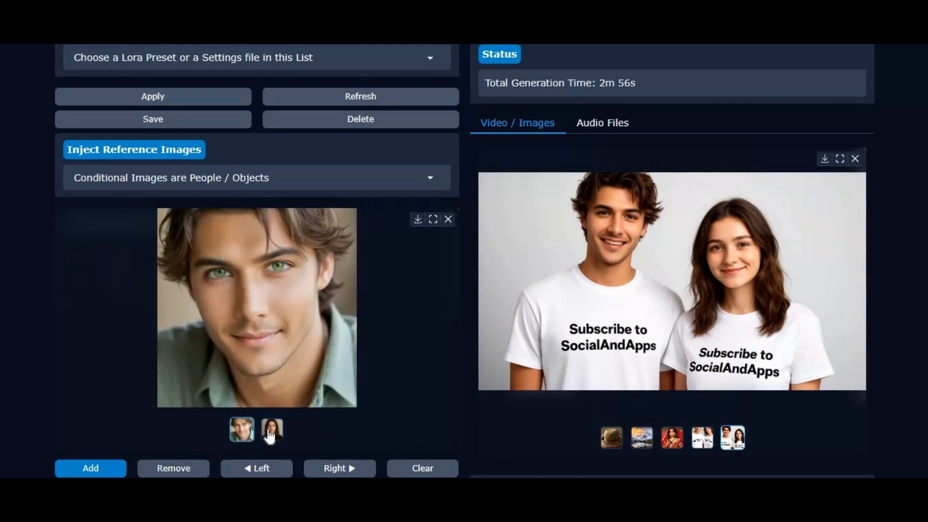
Switch the reference preview back to the woman's photo and scroll through the page
left_click(271, 429)
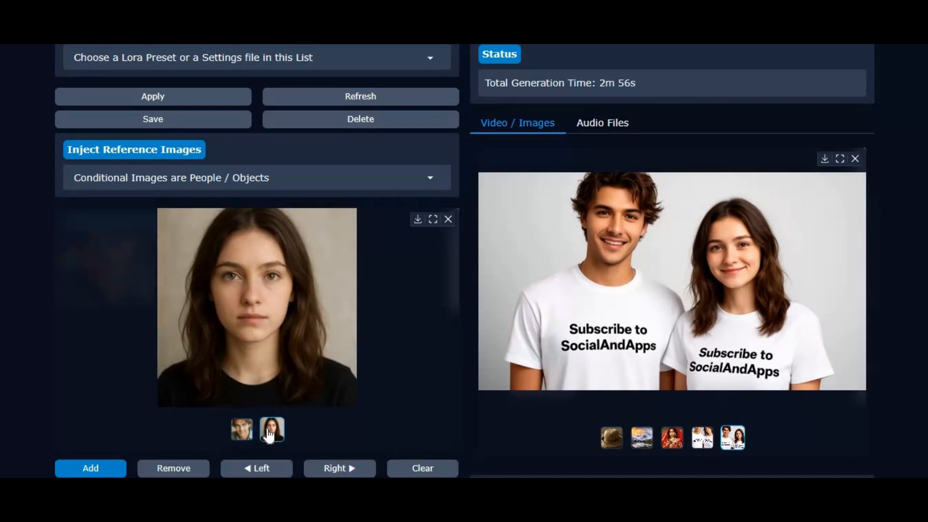
mouse_move(372, 371)
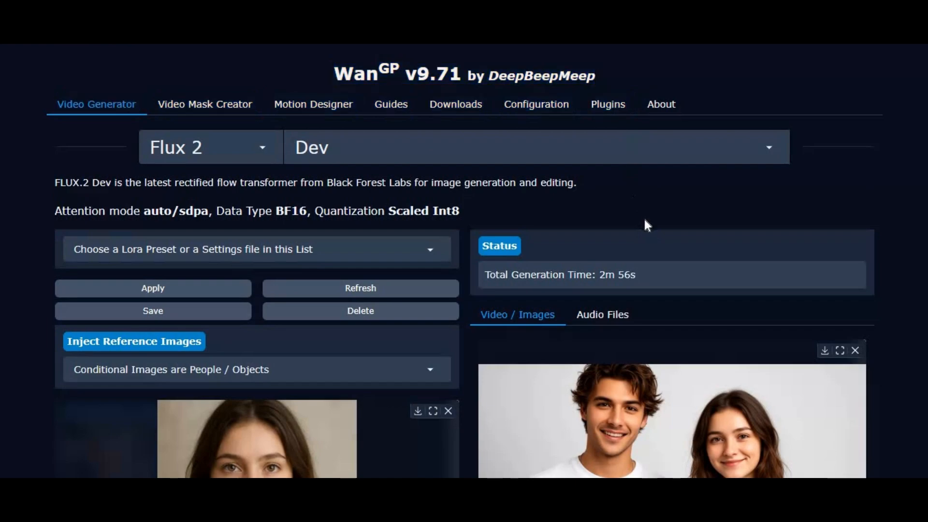
scroll("down", 3)
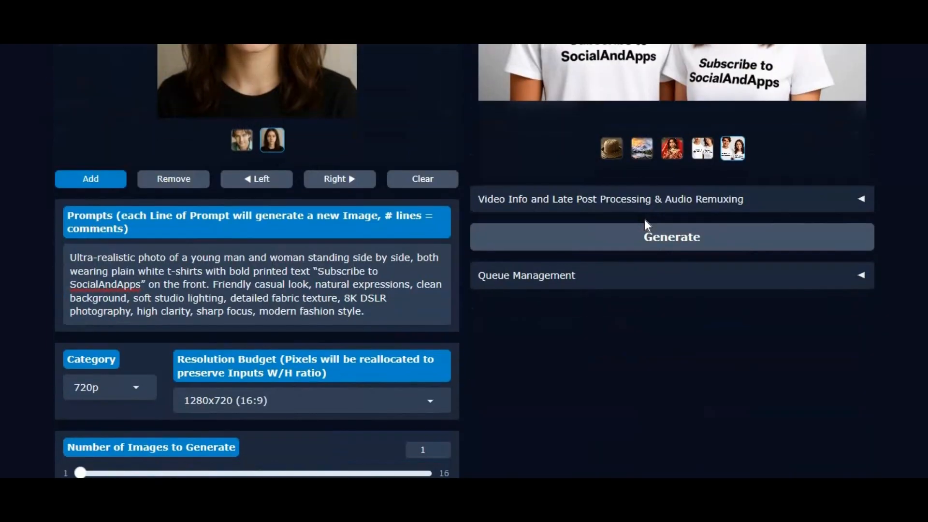
scroll("down", 3)
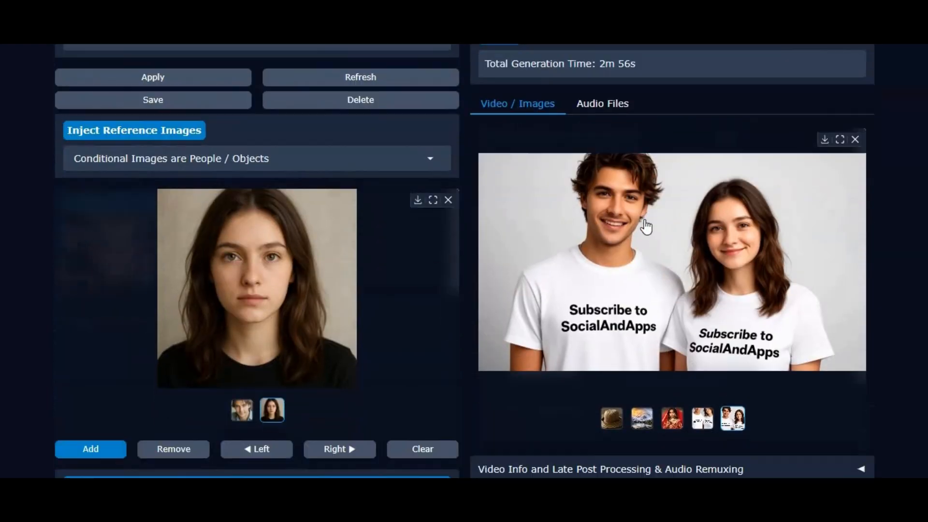
scroll("down", 3)
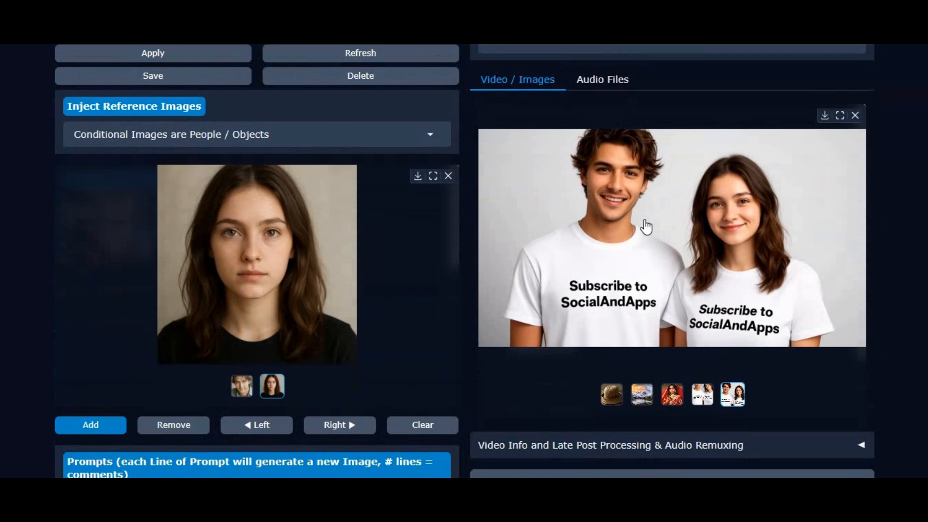
mouse_move(799, 312)
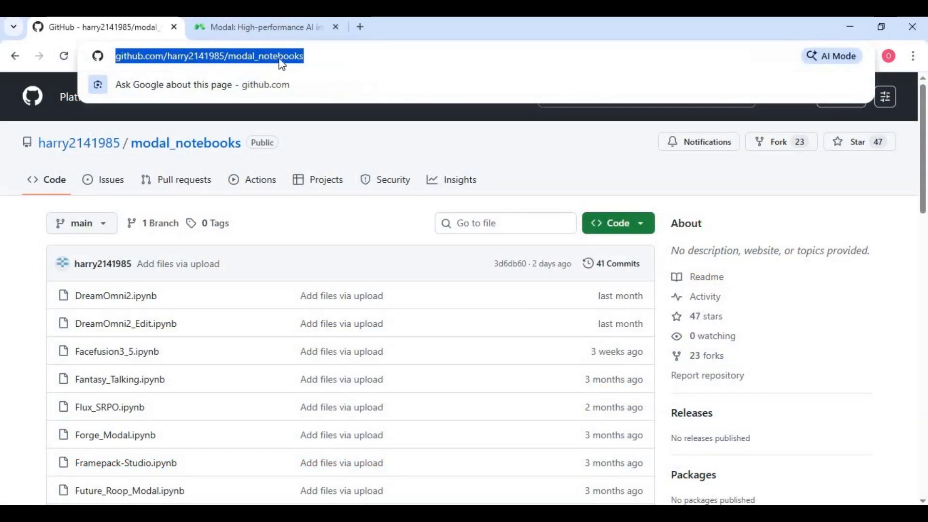
Locate Wan2gp-Modal.ipynb in the modal_notebooks file list and view it for download
scroll("down", 3)
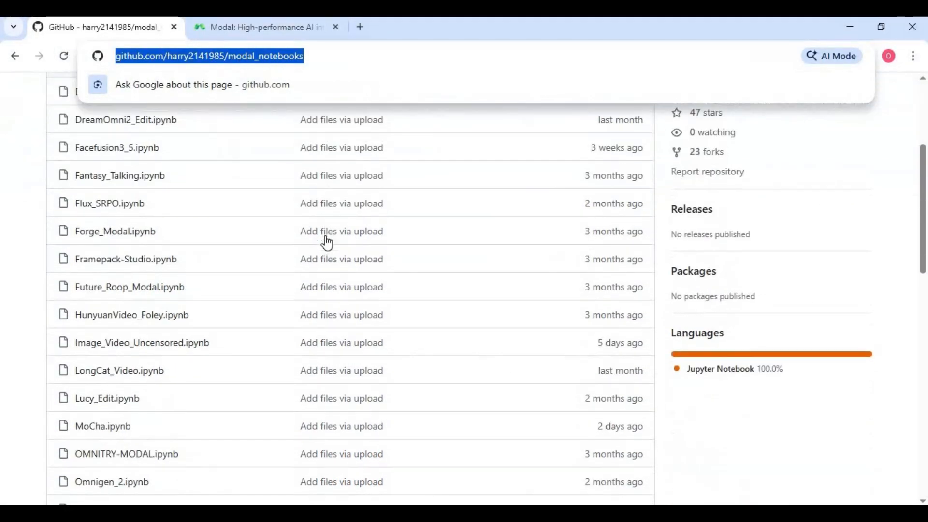
scroll("down", 3)
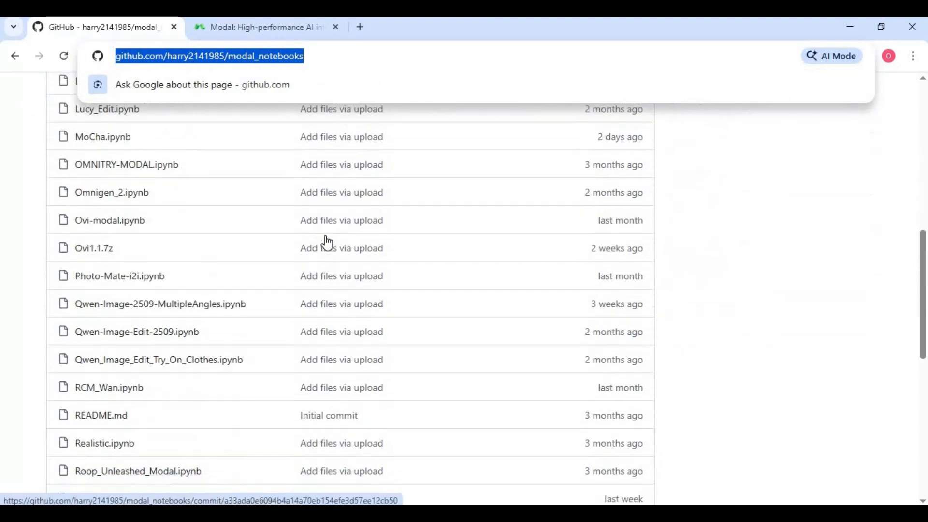
scroll("down", 3)
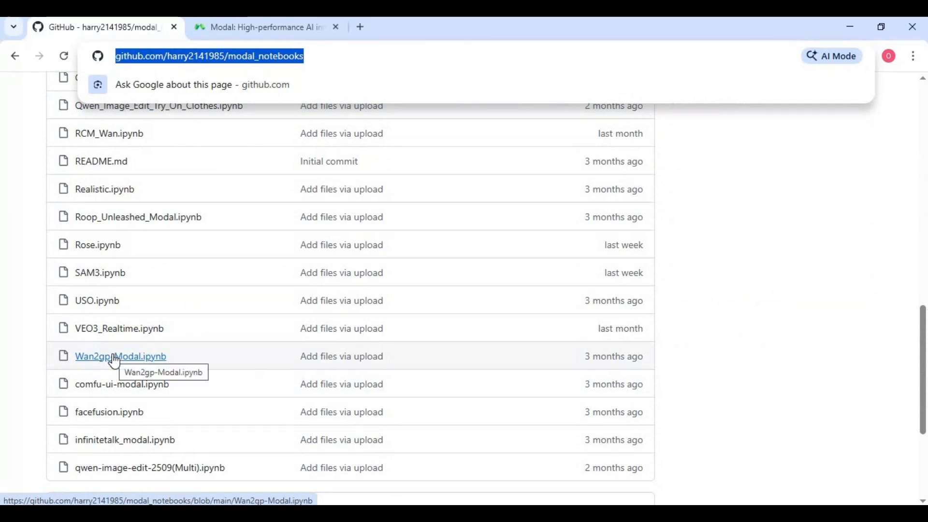
left_click(119, 355)
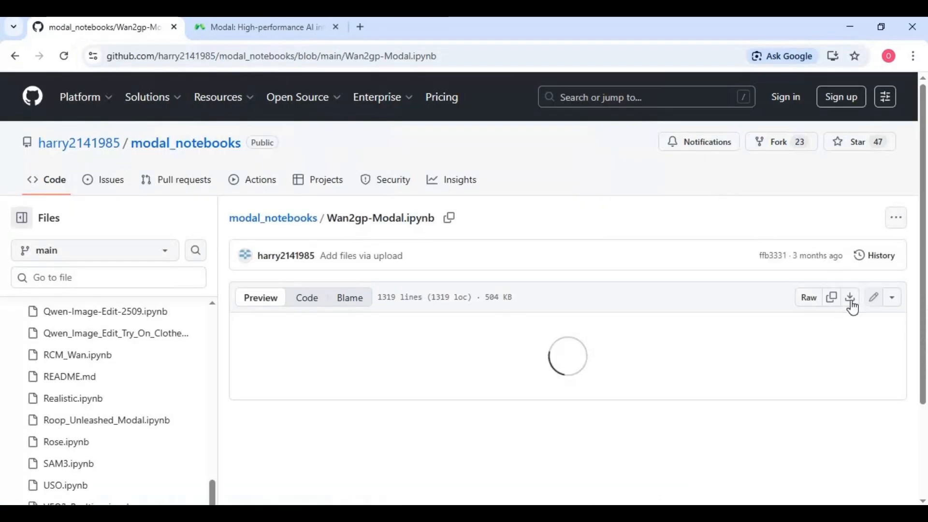
mouse_move(850, 297)
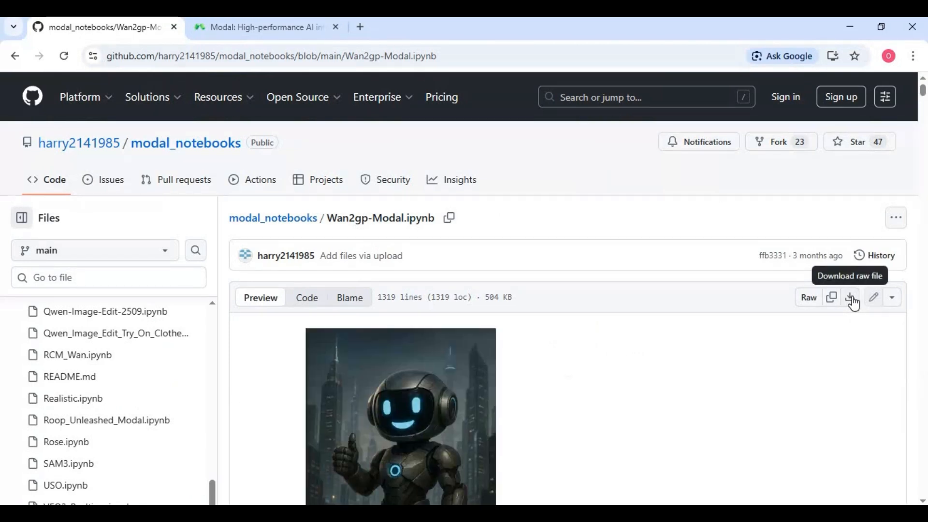
scroll("down", 3)
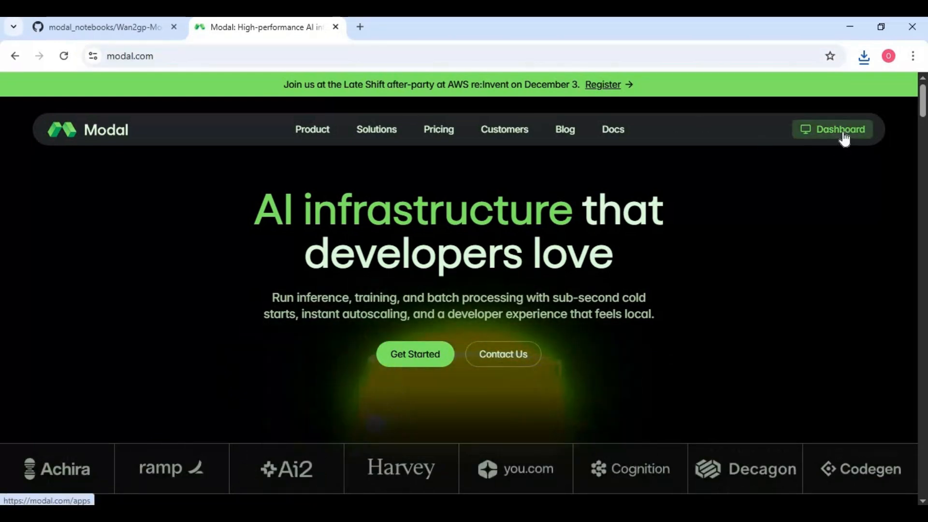
From the Modal dashboard, go to Notebooks and start importing a notebook
left_click(832, 129)
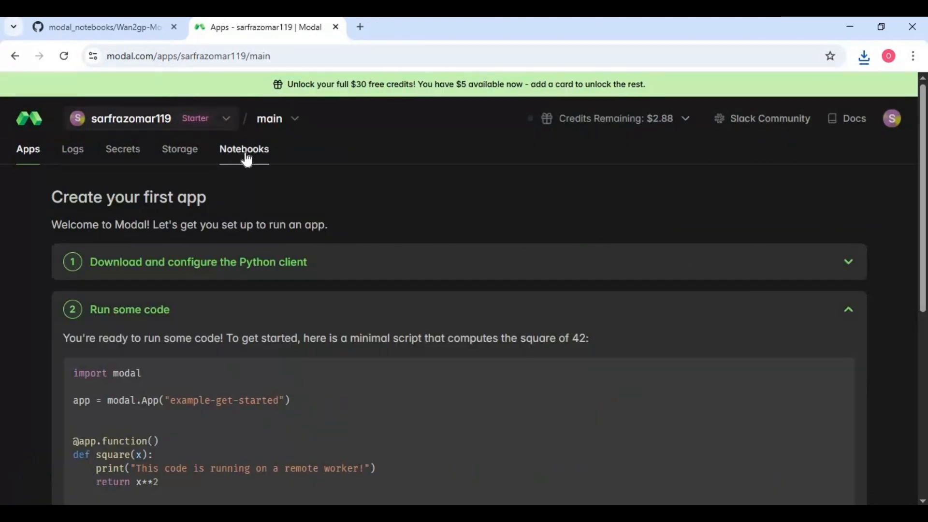
left_click(244, 149)
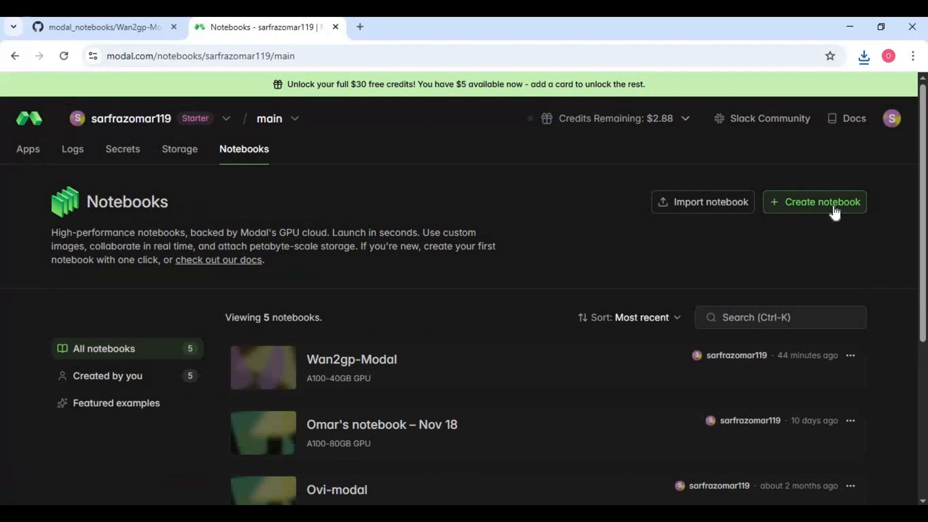
left_click(703, 202)
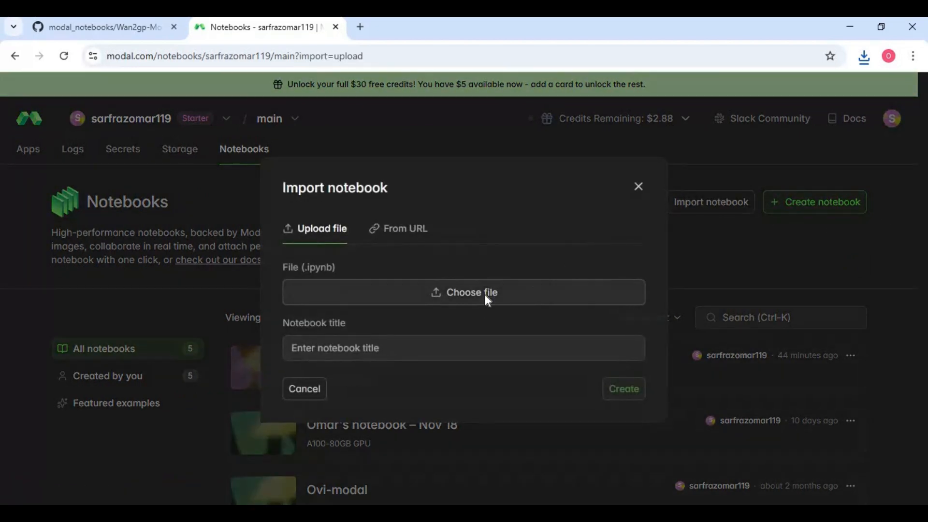
Upload Wan2gp-Modal (1).ipynb from Downloads and create the notebook from it
left_click(464, 291)
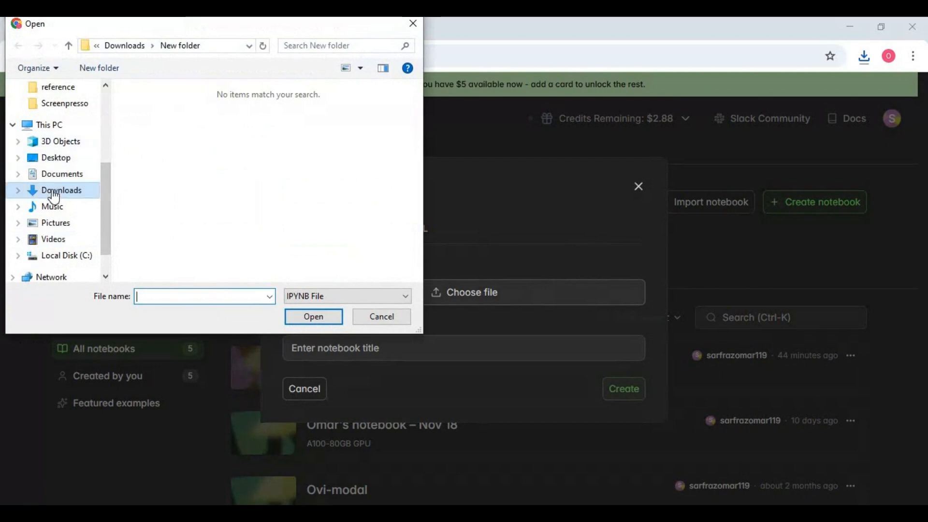
left_click(313, 317)
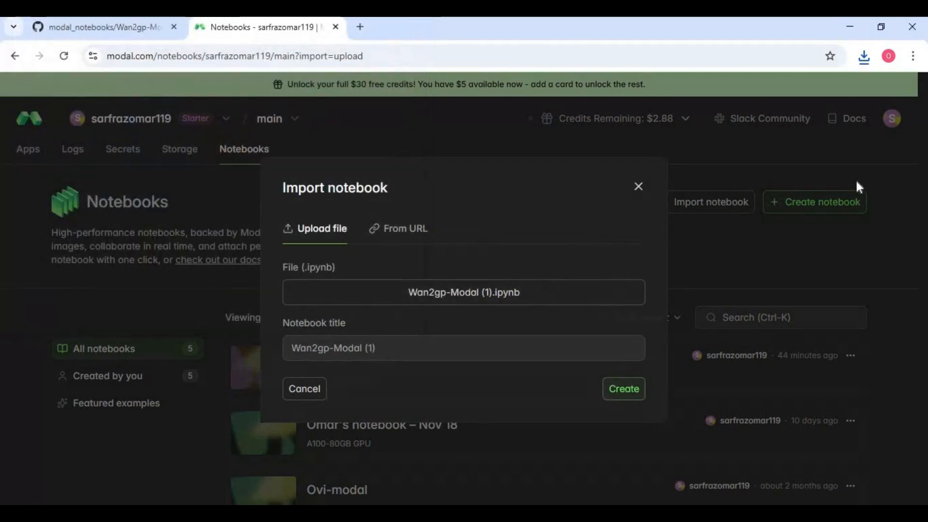
left_click(622, 389)
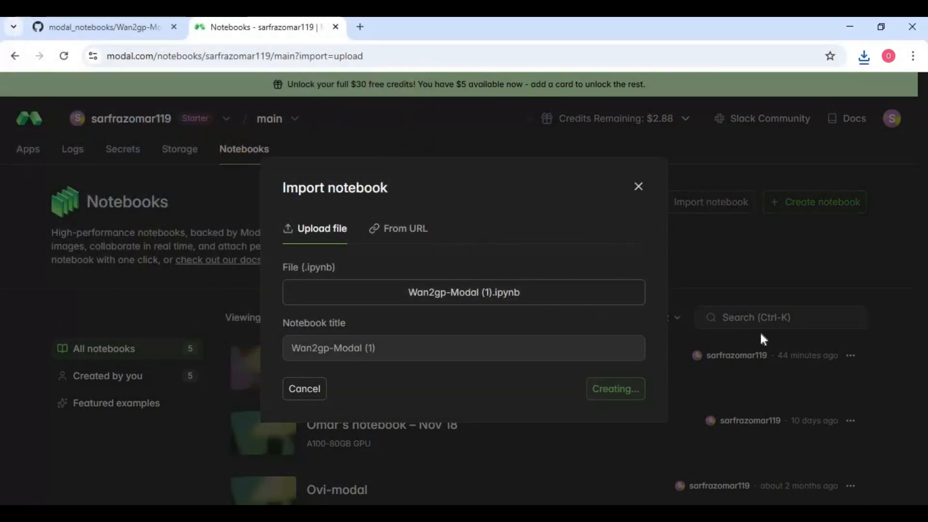
left_click(614, 388)
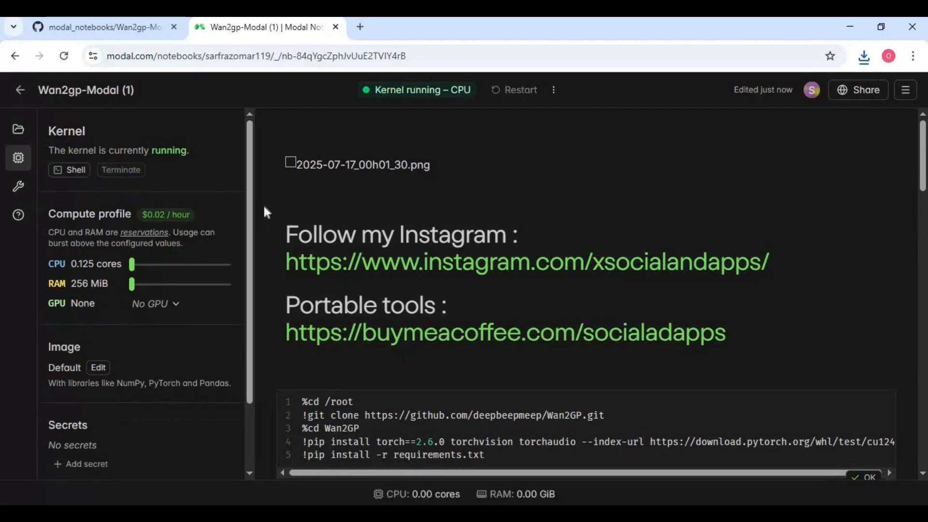
Stop the kernel and raise the compute profile to 2 CPU cores and more RAM
left_click(121, 170)
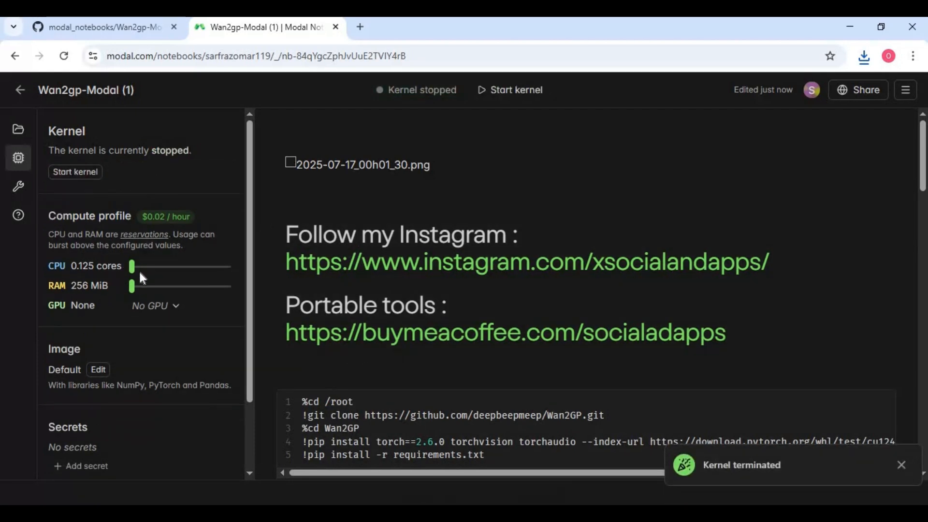
left_click_drag(132, 267, 164, 266)
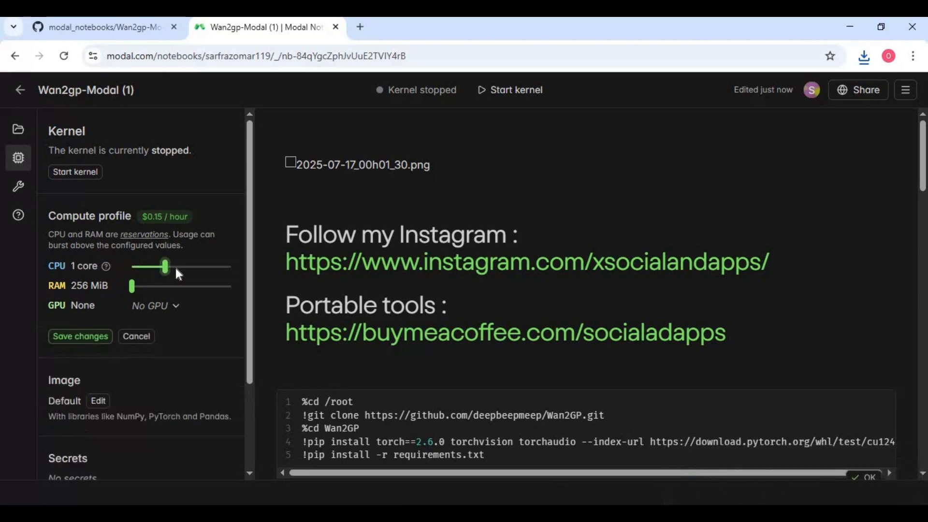
left_click_drag(164, 267, 173, 267)
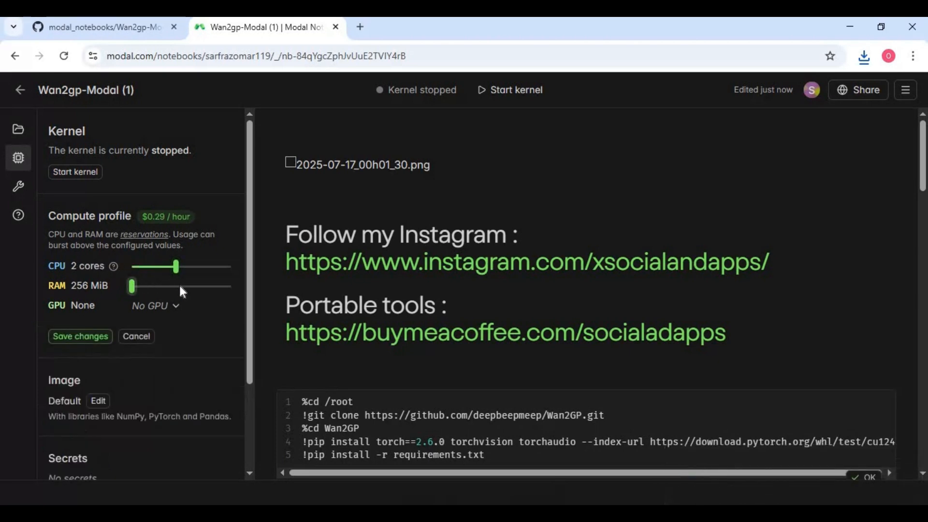
left_click_drag(131, 286, 201, 286)
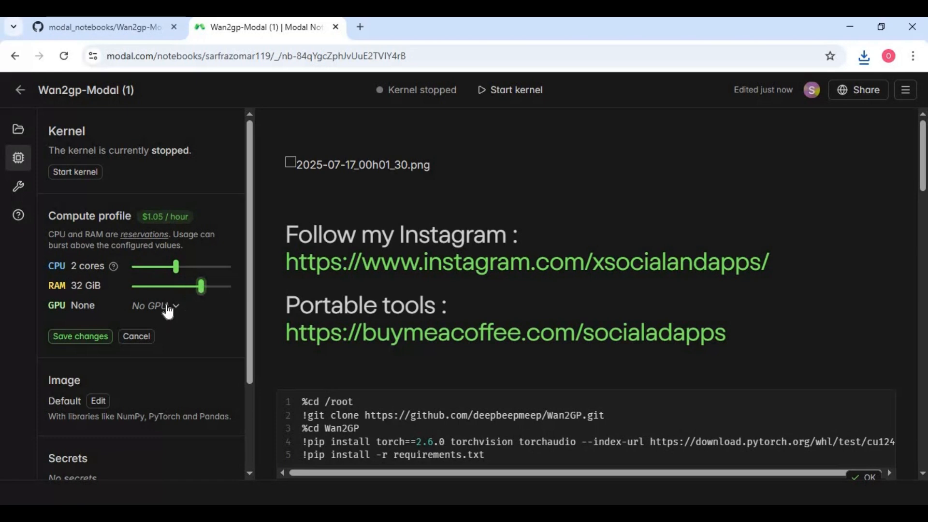
Choose the Nvidia L40S GPU, save the compute profile and start the kernel
left_click(155, 306)
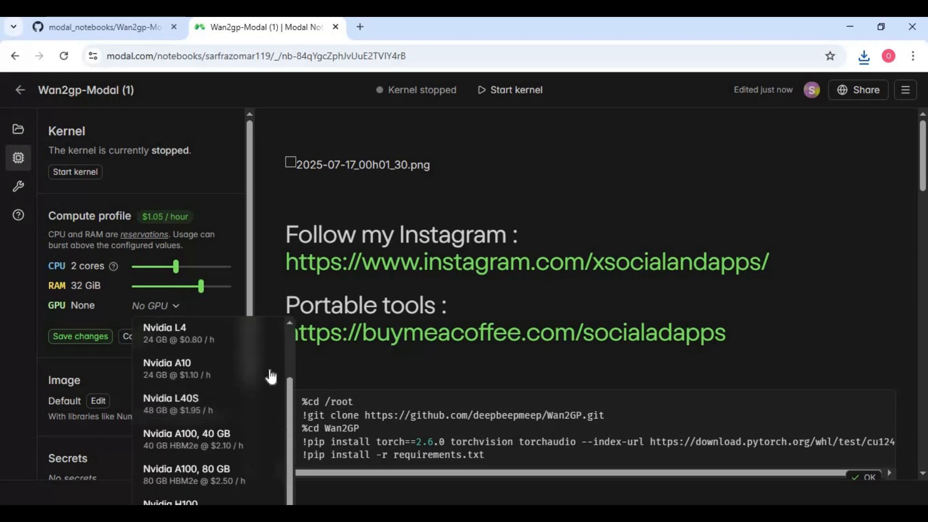
mouse_move(177, 404)
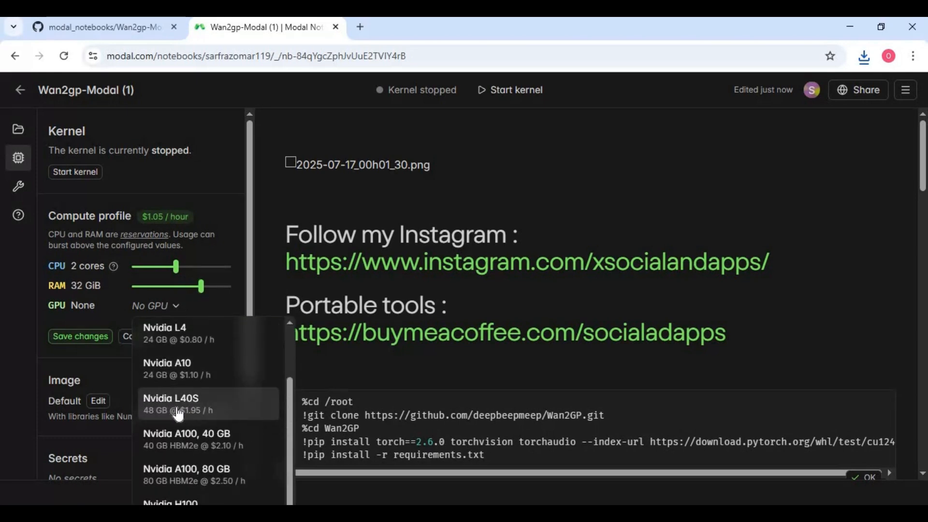
left_click(170, 402)
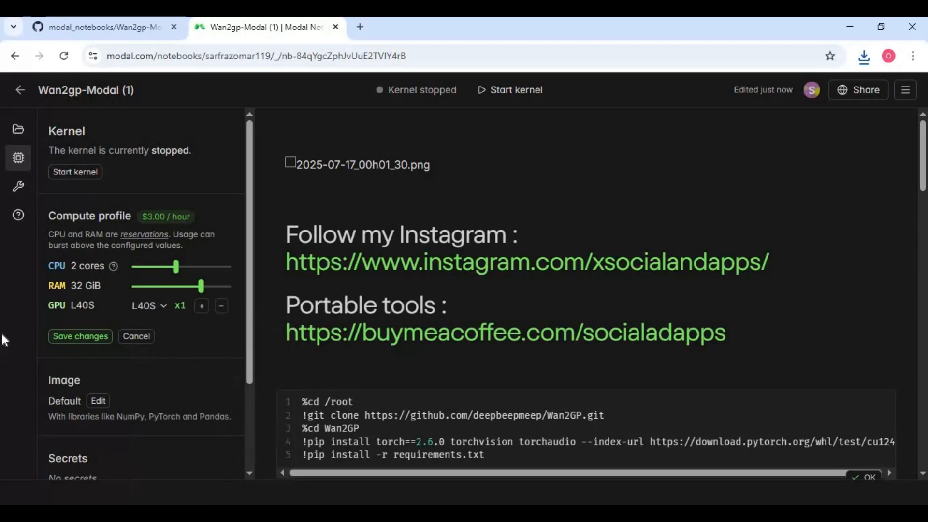
mouse_move(30, 344)
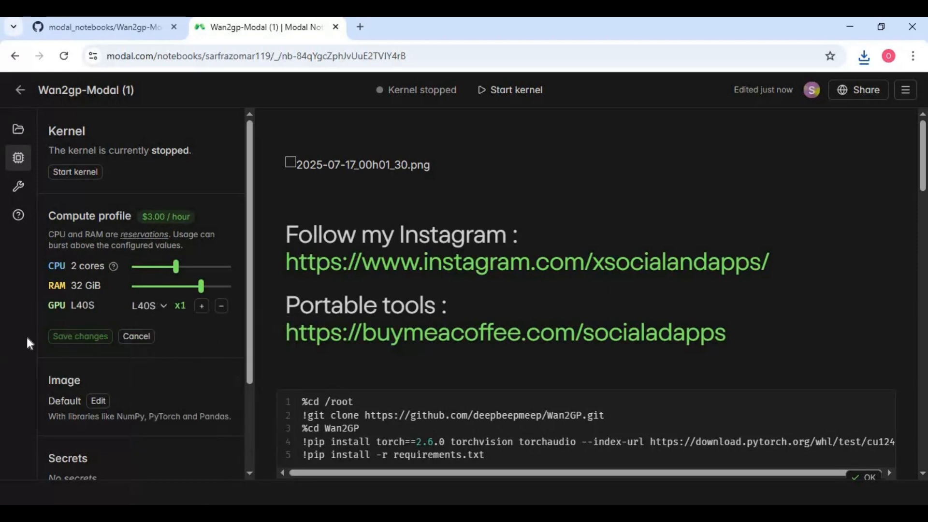
left_click(80, 336)
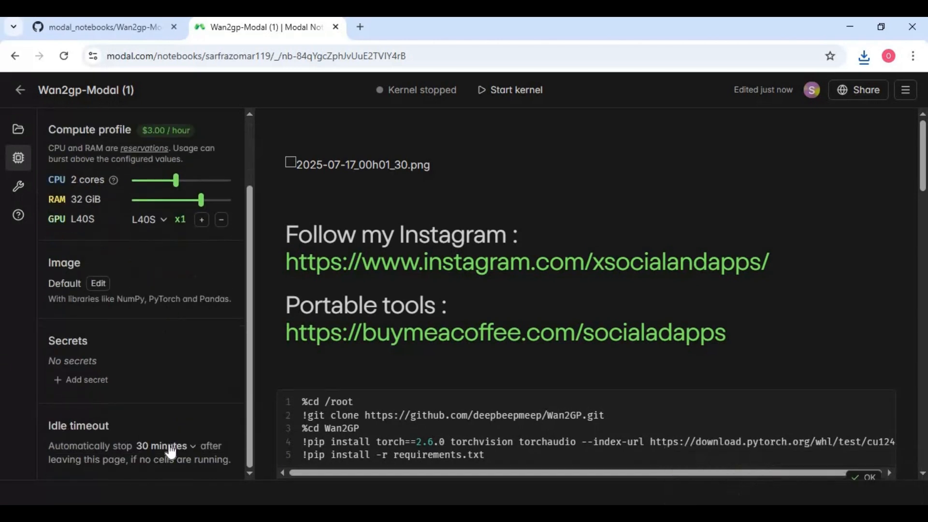
mouse_move(9, 344)
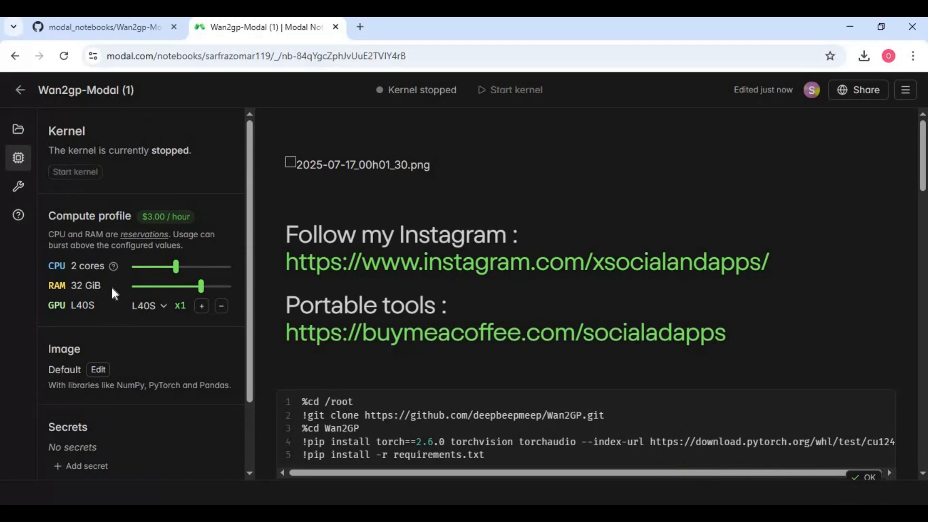
left_click(75, 172)
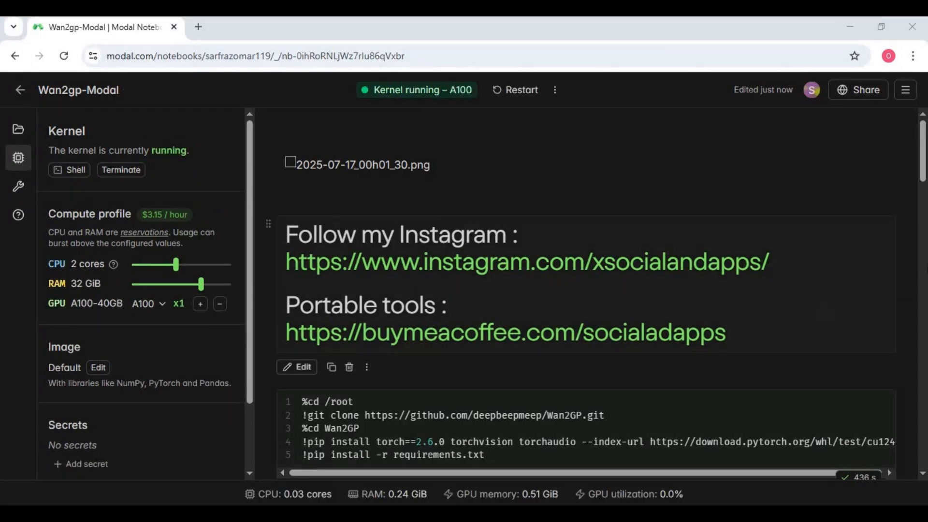
Run the cell that clones and installs Wan2GP and wait for it to finish
scroll("down", 3)
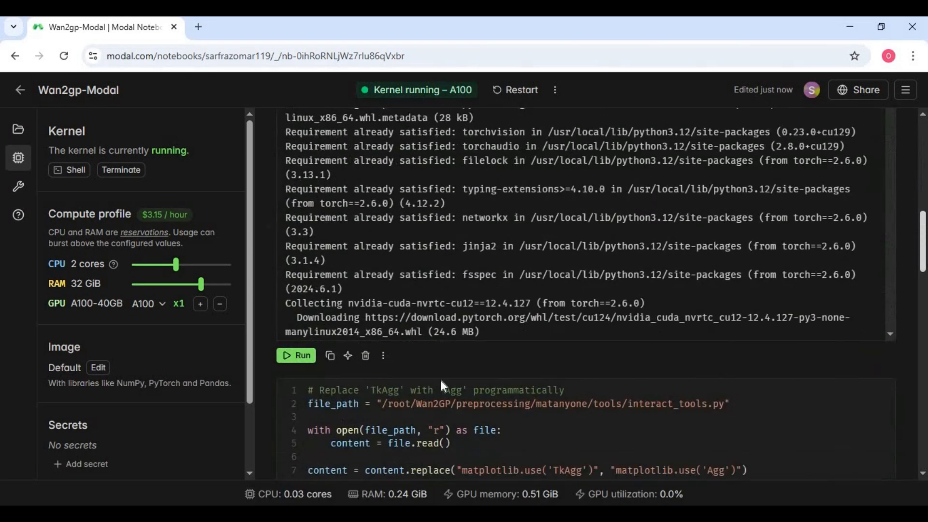
left_click(296, 355)
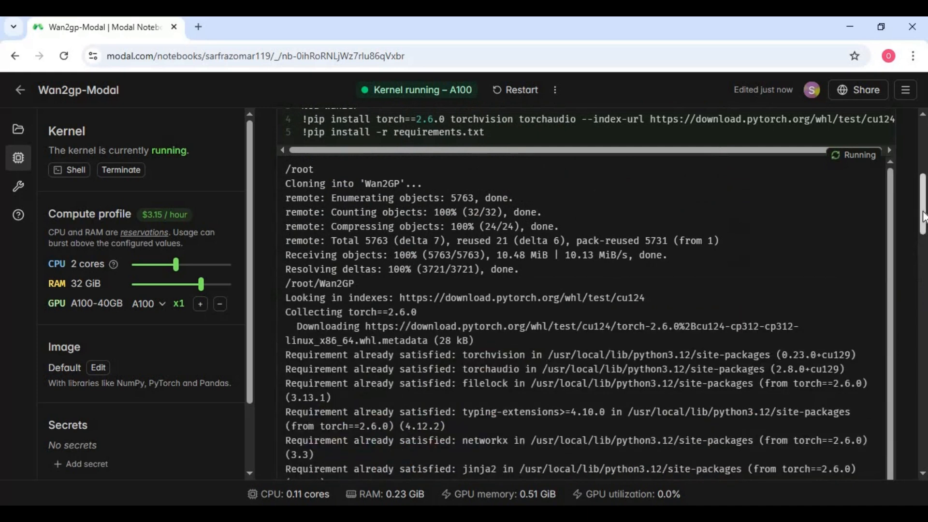
scroll("down", 3)
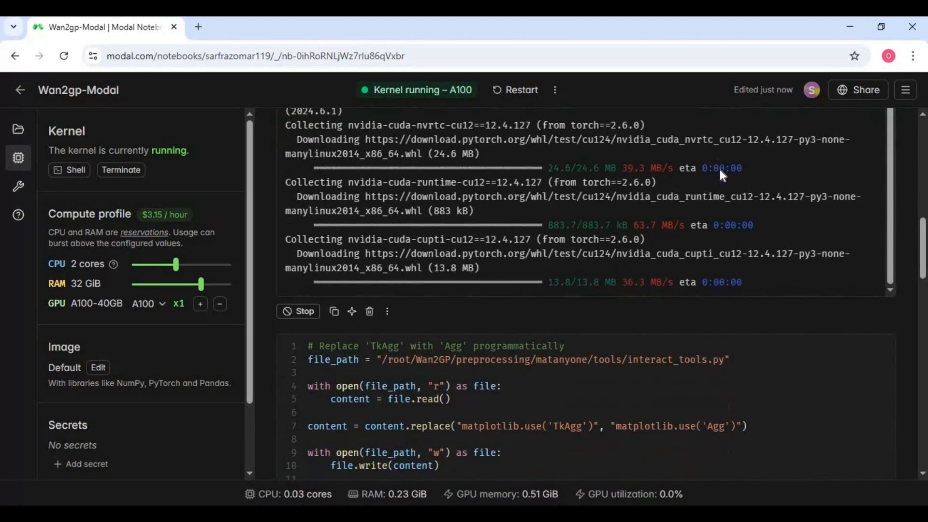
scroll("down", 3)
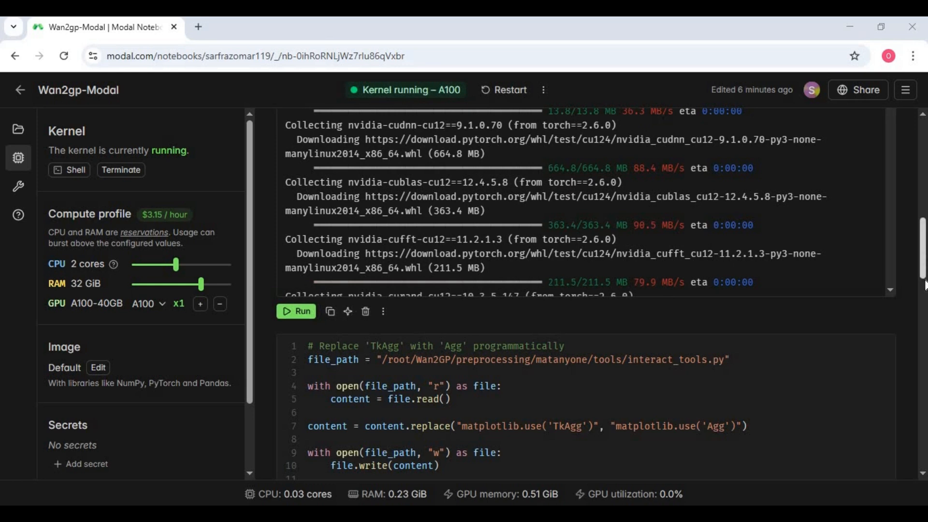
Run the backend-fix, apt-get and 'python wgp.py --share' cells to get a gradio.live link
left_click(295, 311)
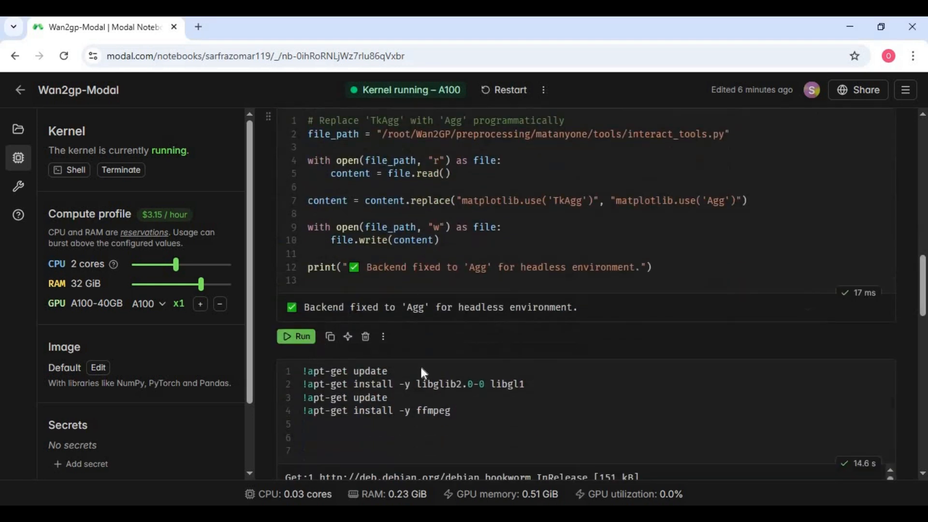
left_click(296, 337)
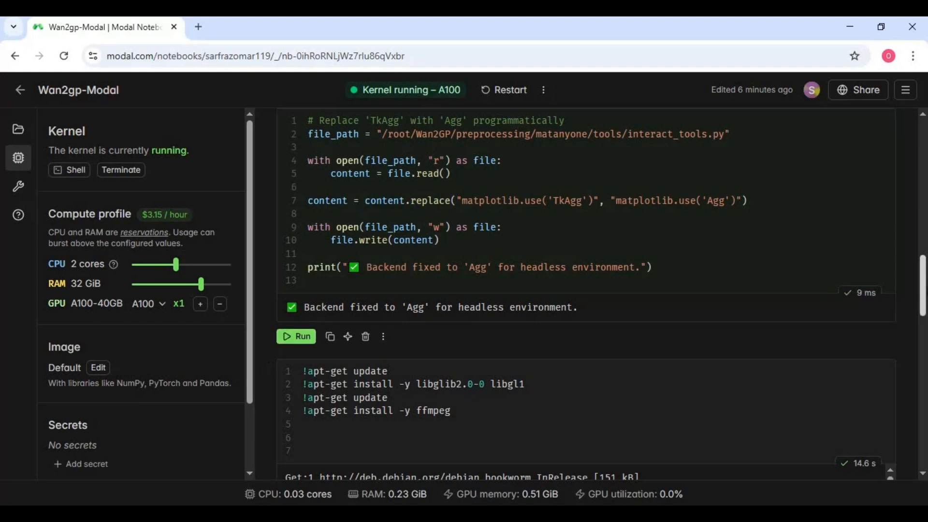
scroll("down", 3)
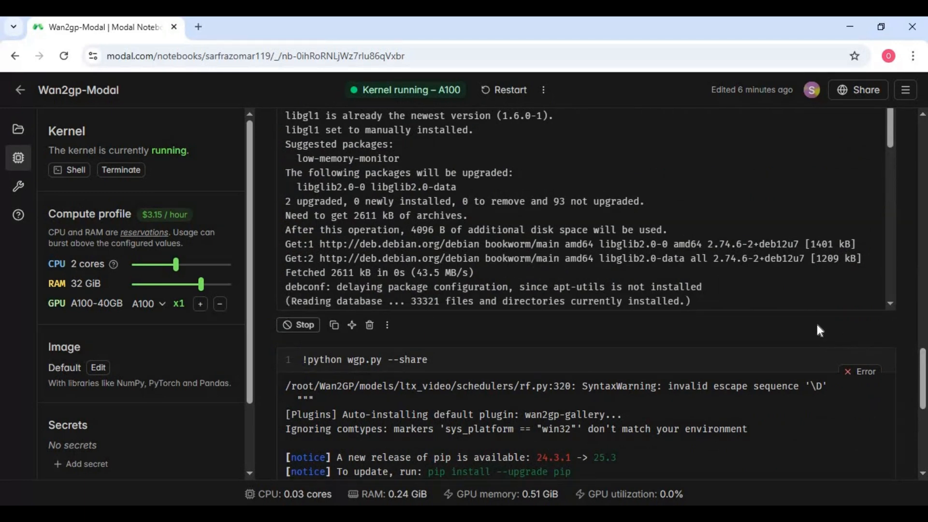
left_click(297, 325)
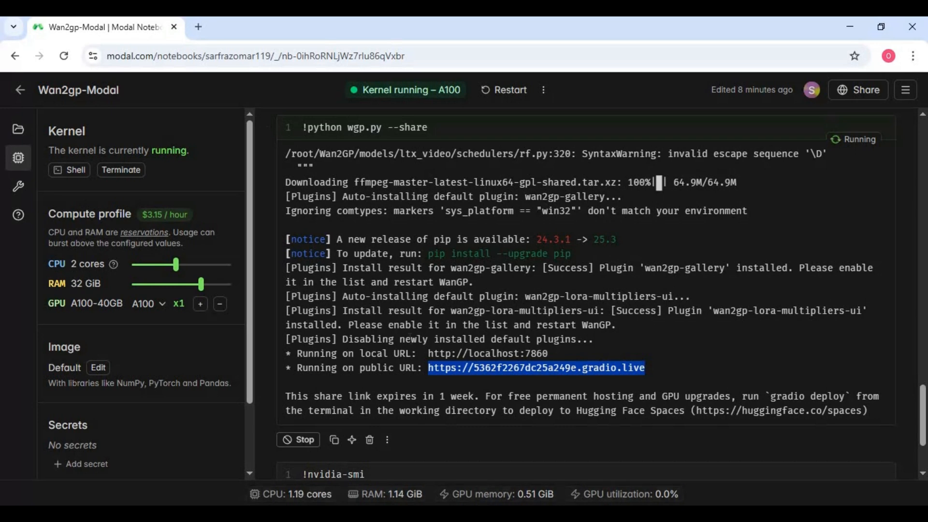
left_click(360, 27)
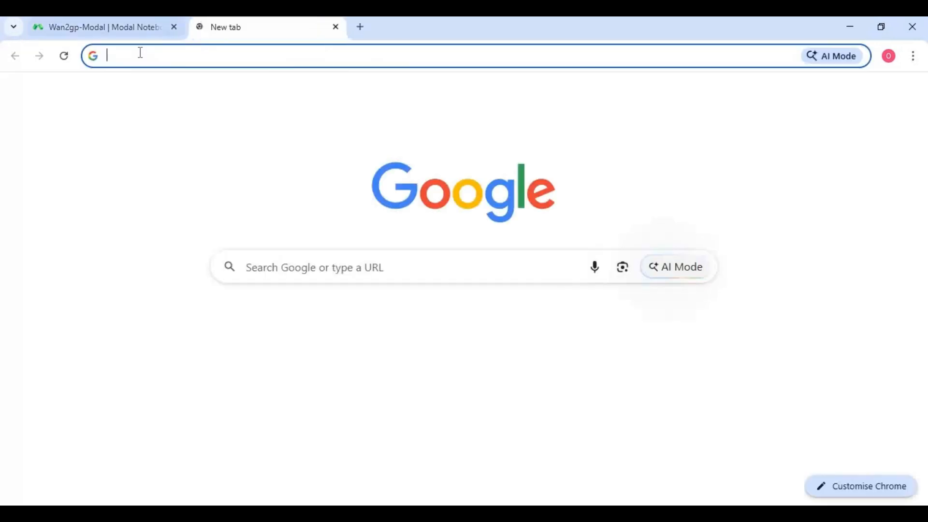
Load WanGP at 5362f2267dc25a249e.gradio.live in the new tab
type("5362f2267dc25a249e.gradio.live/?__theme=dark")
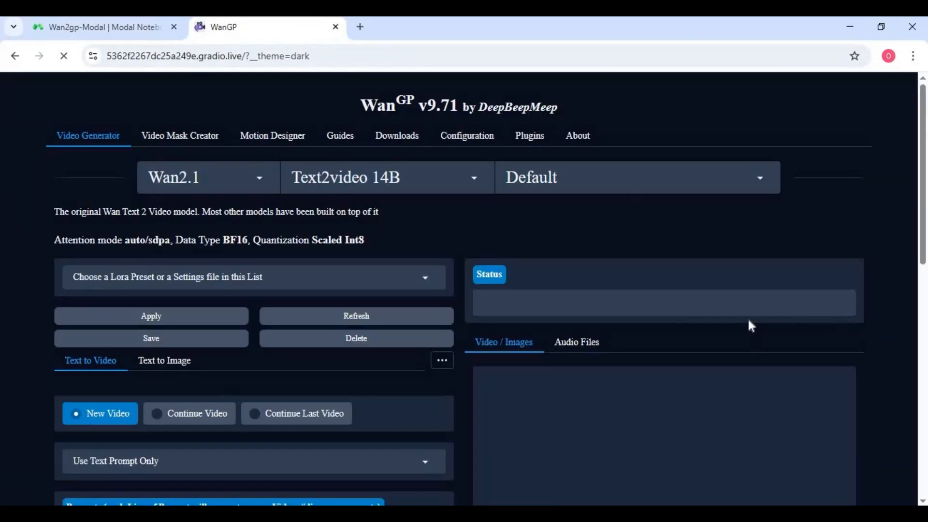
scroll("down", 3)
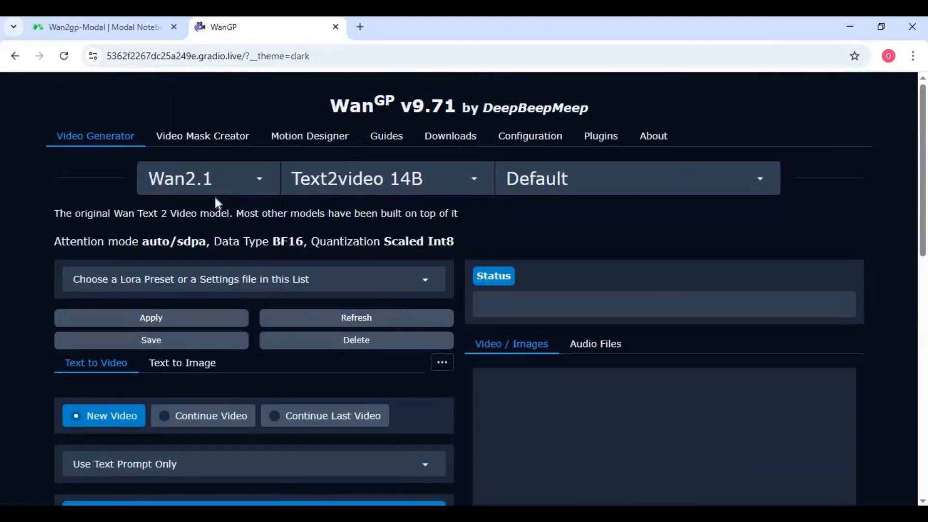
Switch the model family from Wan2.1 to Flux 2 with the Dev variant
left_click(205, 178)
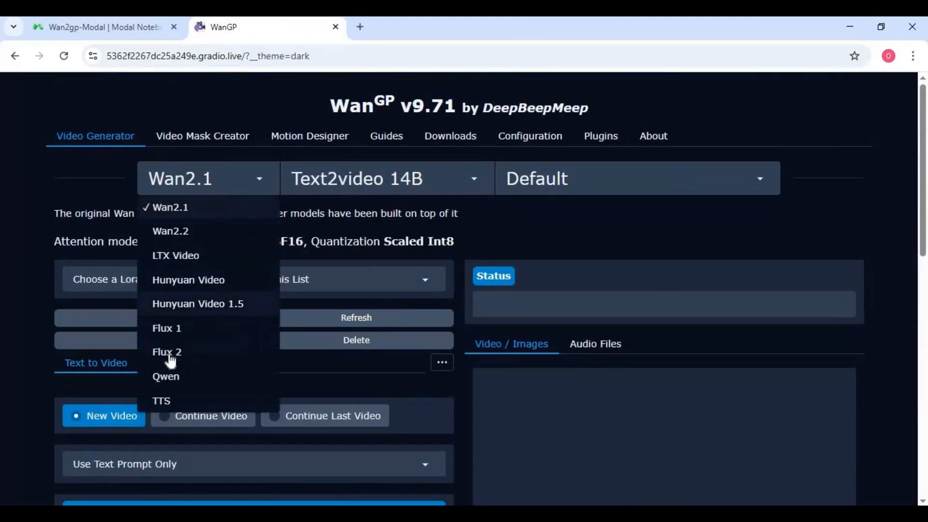
left_click(167, 351)
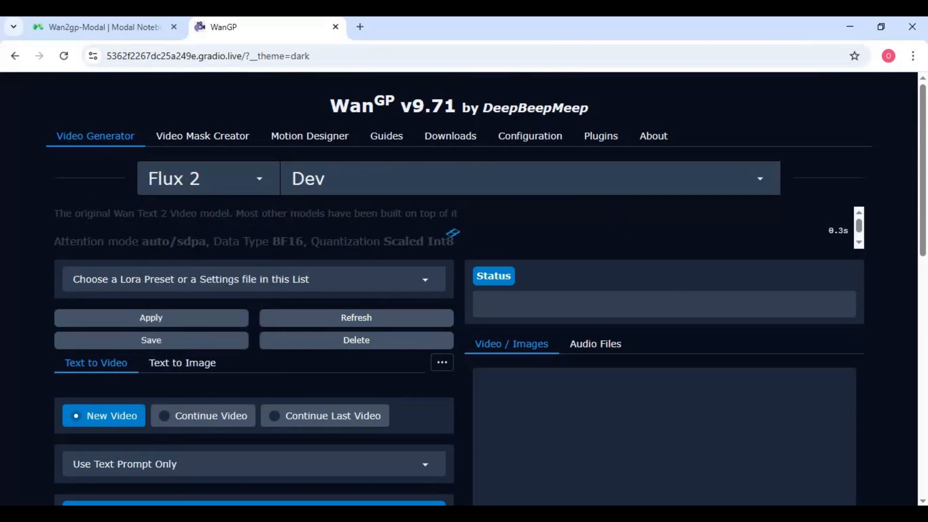
left_click(526, 178)
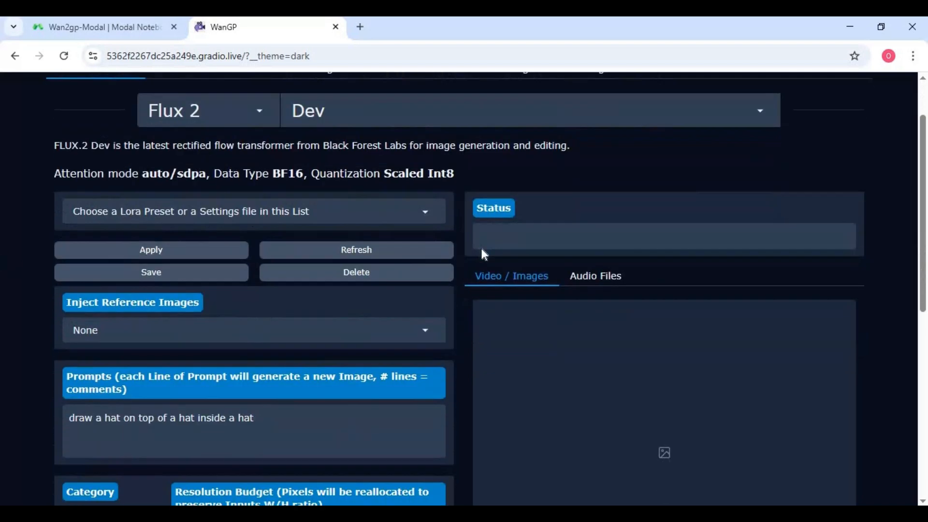
scroll("down", 3)
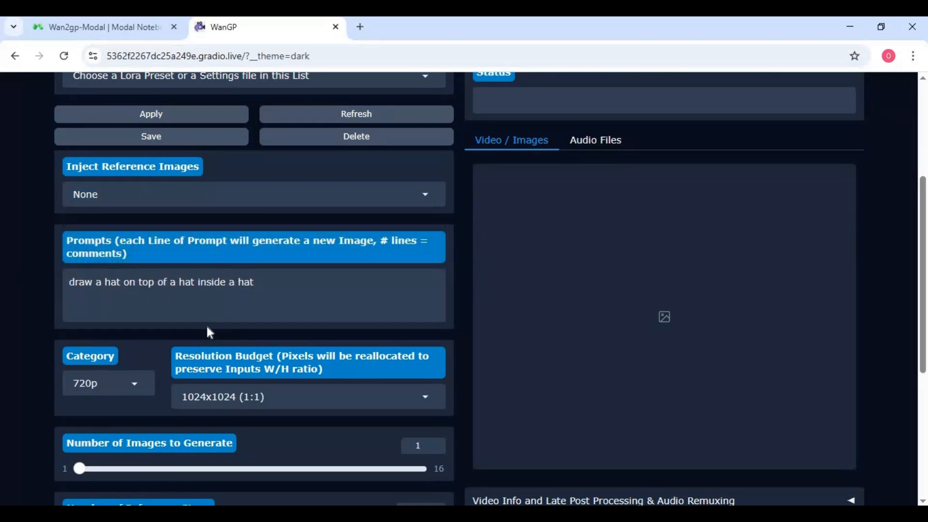
Set the output resolution to 1280x720 (16:9) and adjust the inference steps for the hat image
left_click(307, 396)
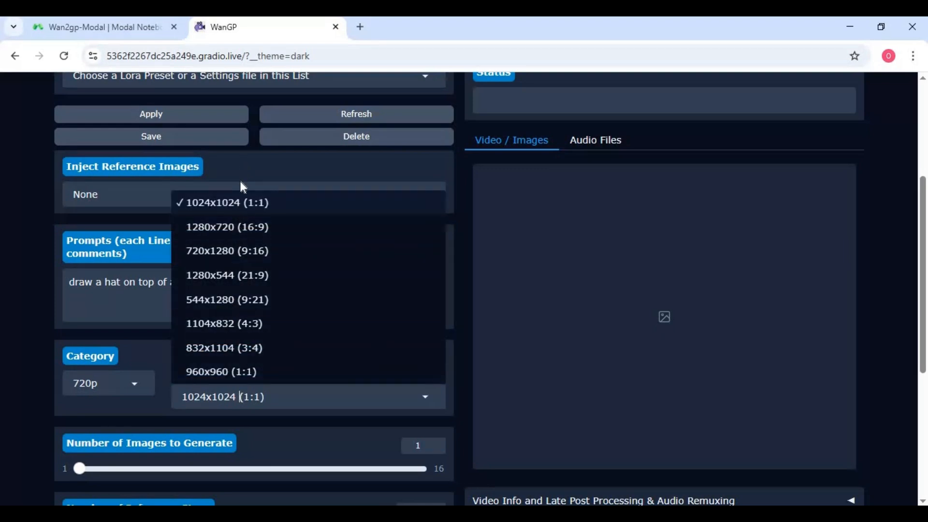
mouse_move(237, 223)
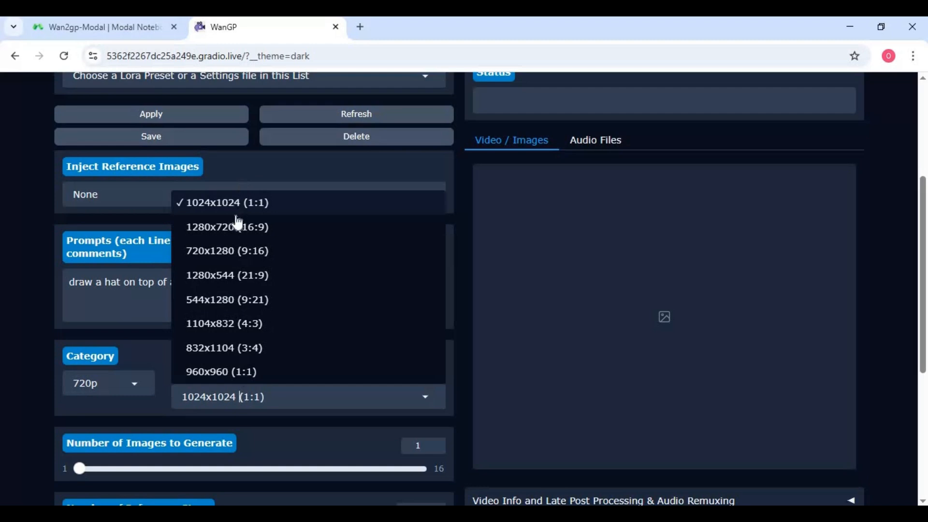
left_click(226, 226)
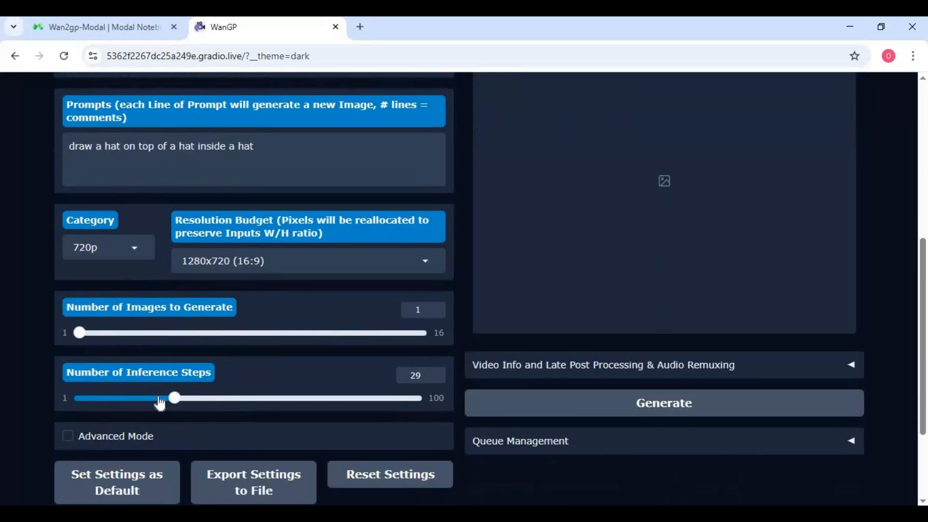
left_click_drag(173, 397, 142, 397)
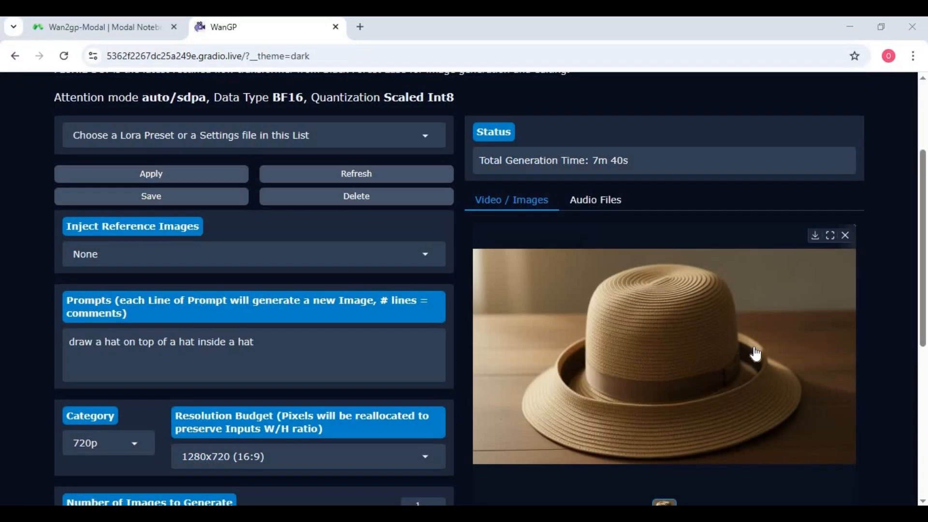
mouse_move(768, 343)
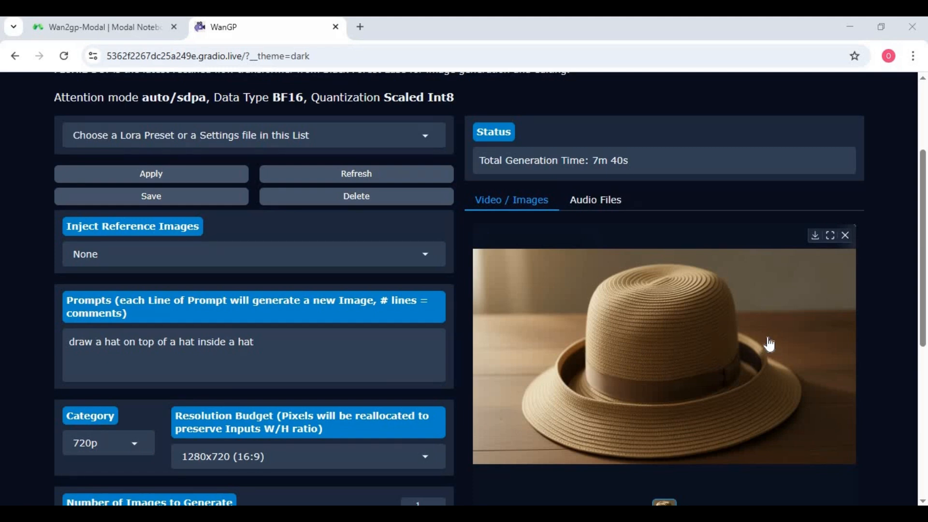
Replace the hat prompt with the ultra-realistic snowy mountain and lake landscape prompt
triple_click(161, 341)
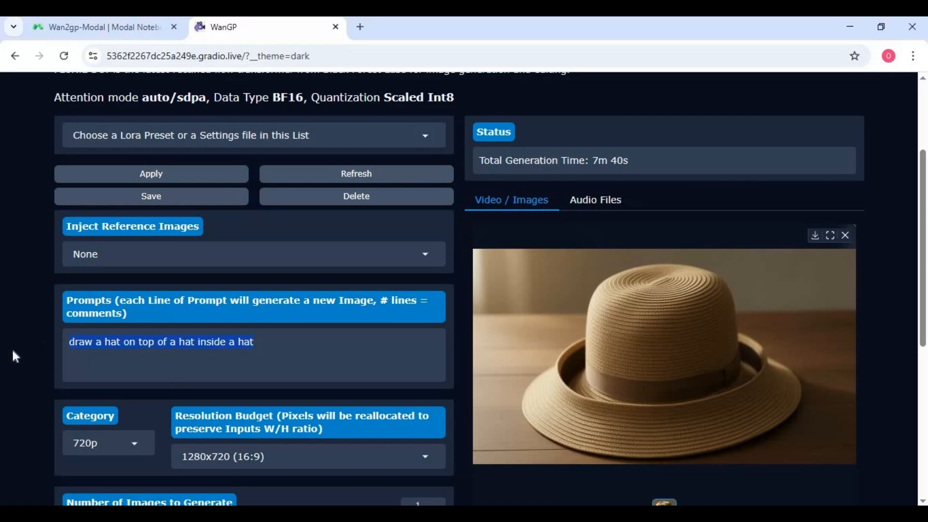
right_click(161, 341)
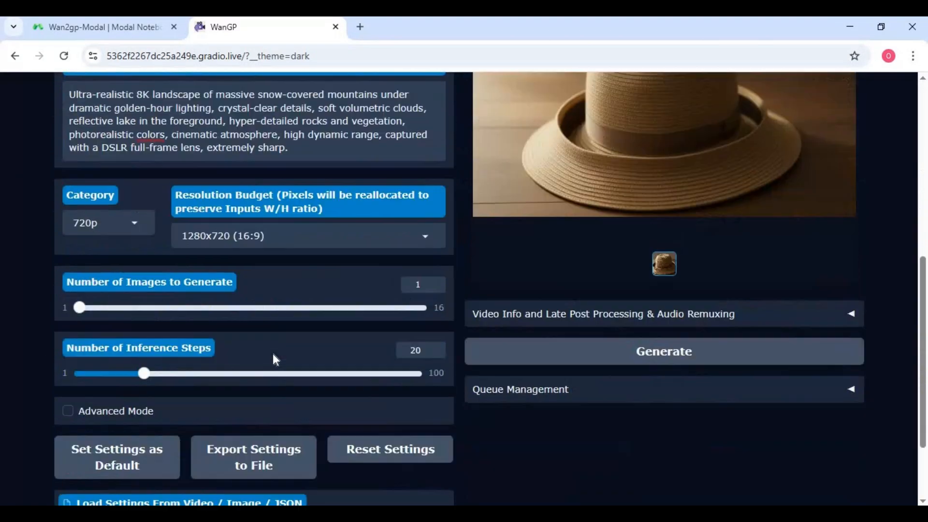
scroll("down", 3)
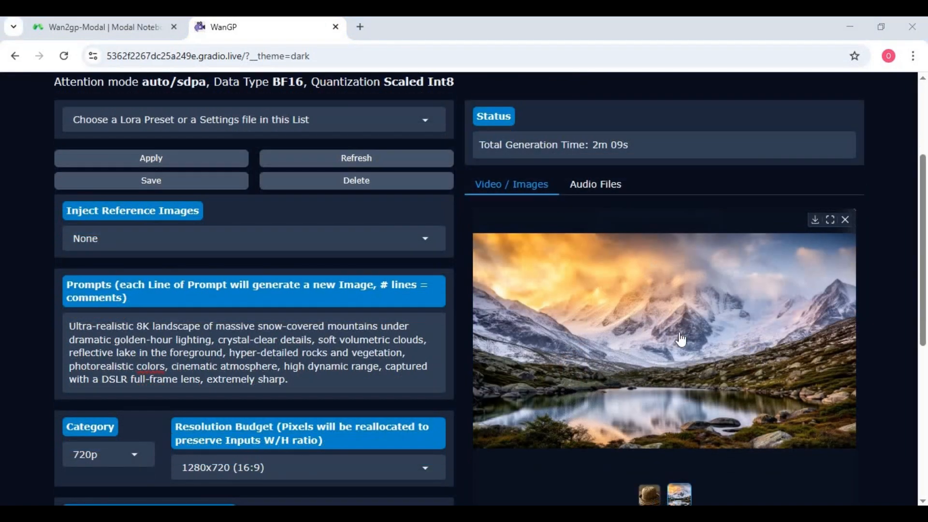
mouse_move(684, 420)
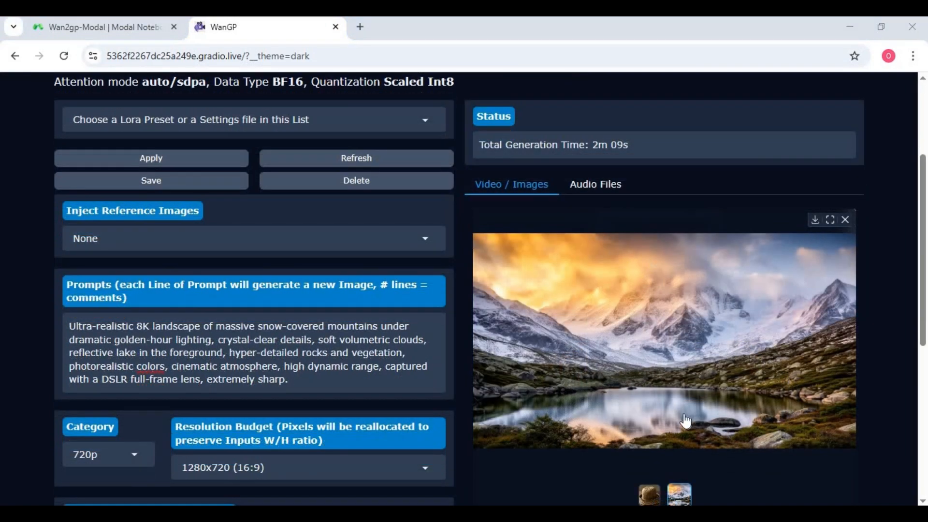
mouse_move(691, 398)
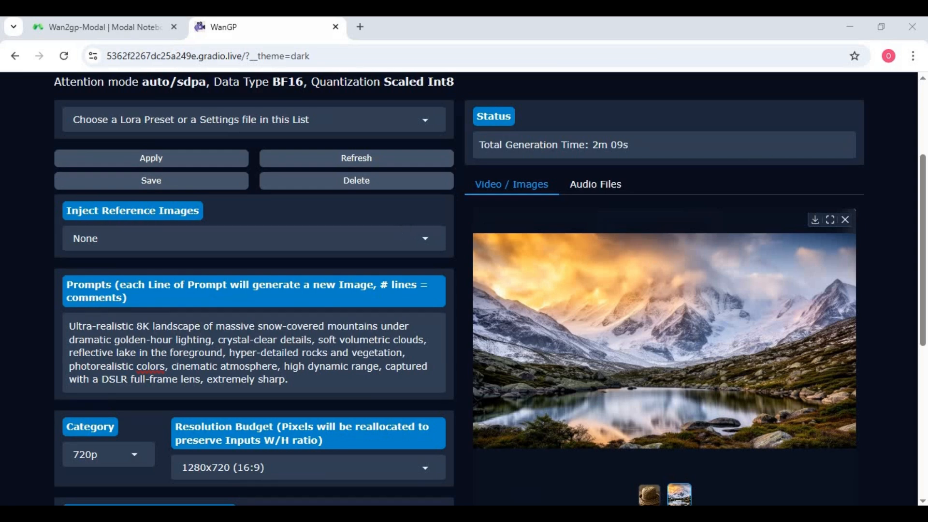
Set Inject Reference Images to 'Conditional Images are People / Objects'
left_click(253, 237)
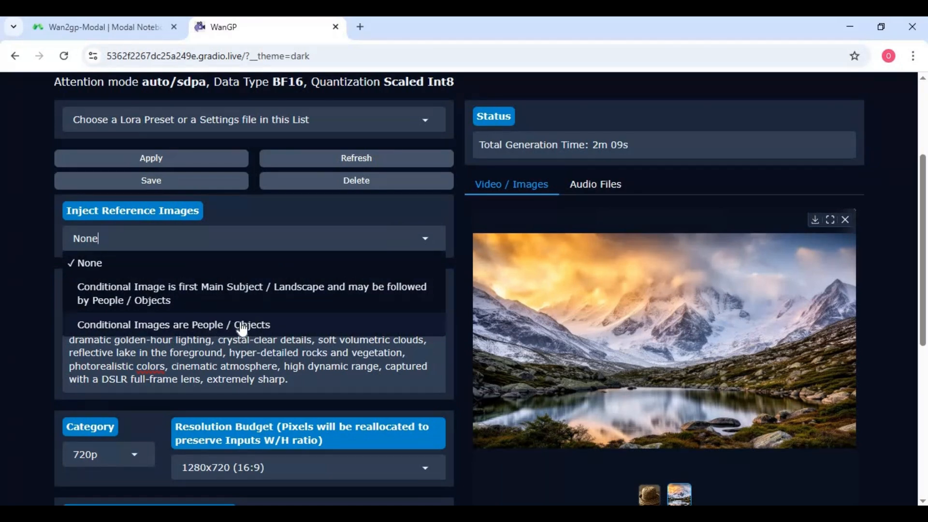
left_click(173, 325)
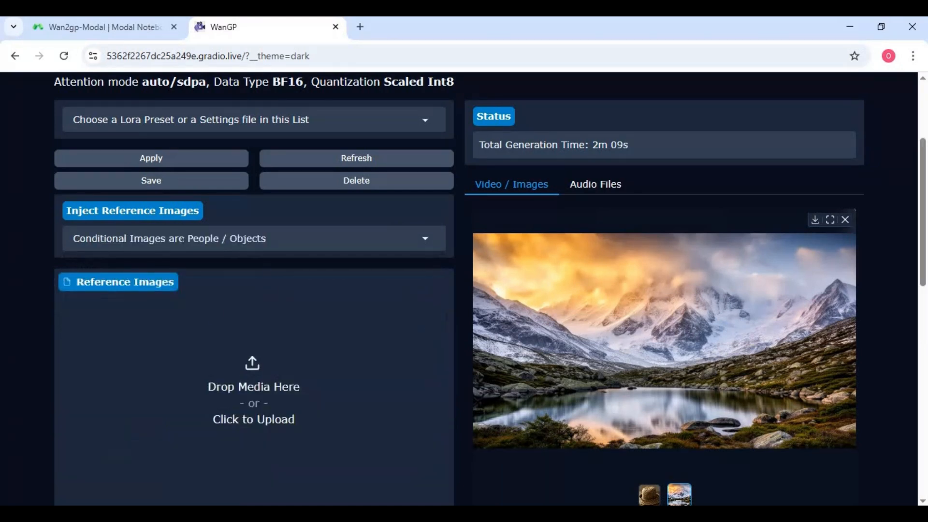
scroll("down", 3)
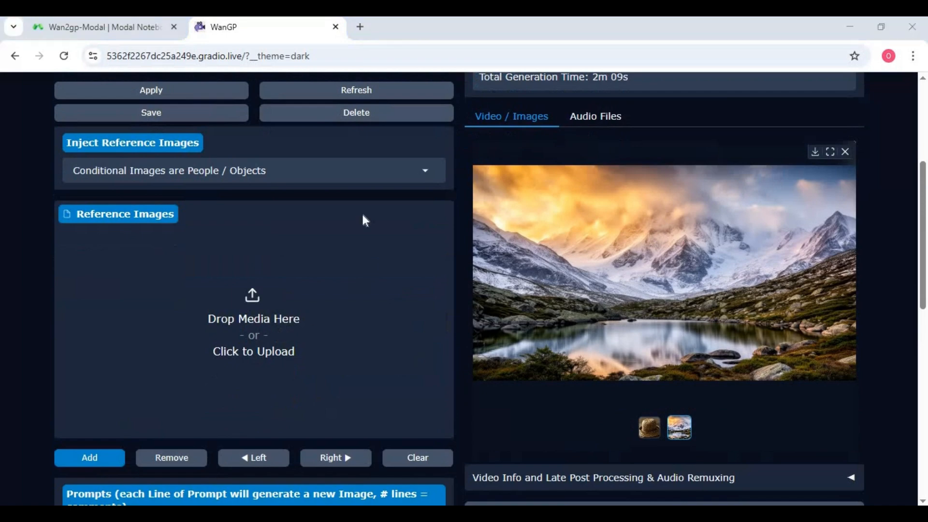
Upload the woman's portrait as the reference for the red-lehenga prompt
left_click(252, 351)
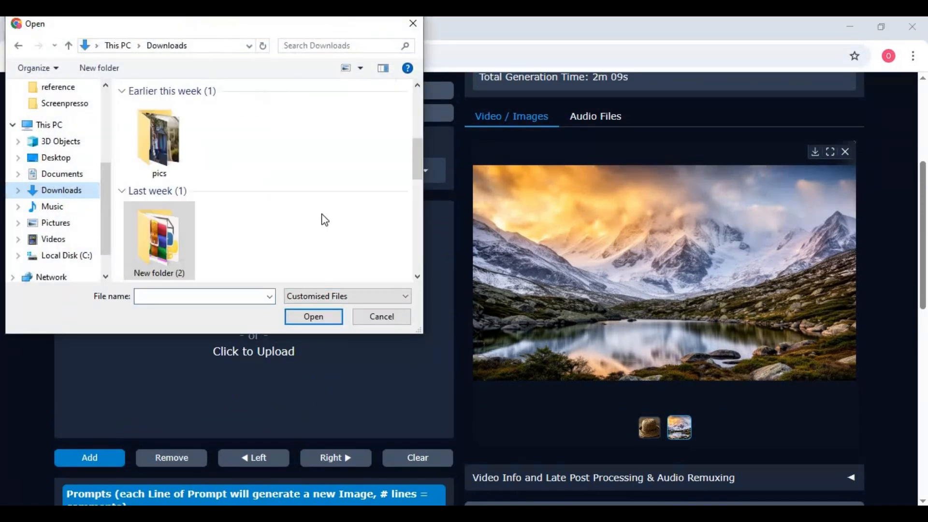
left_click(313, 316)
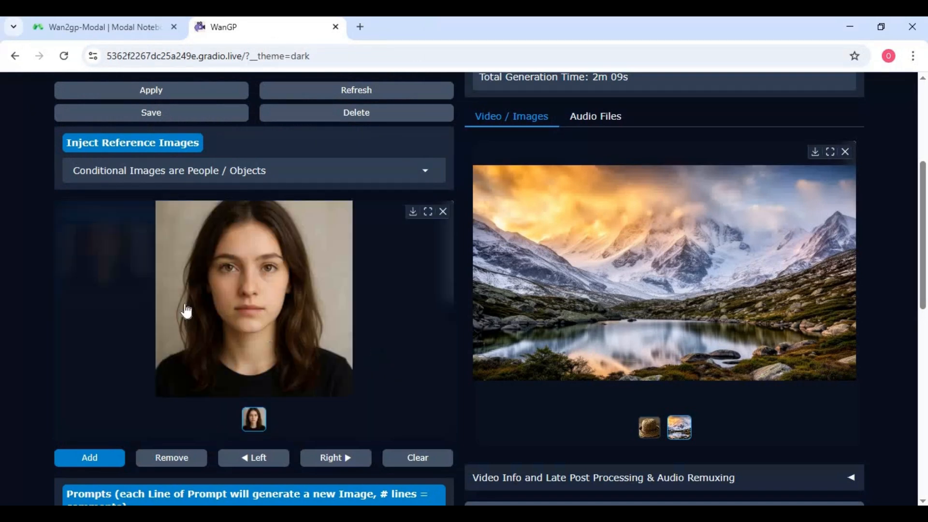
scroll("down", 3)
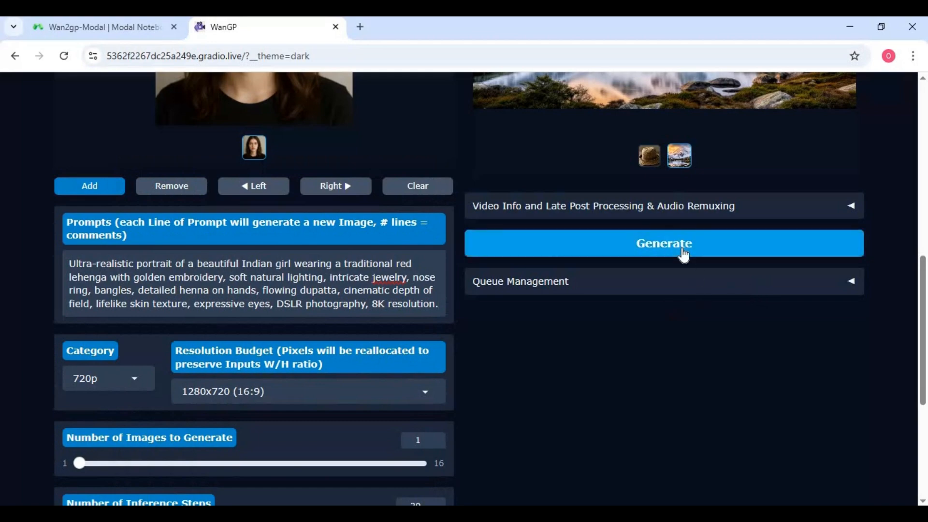
mouse_move(695, 271)
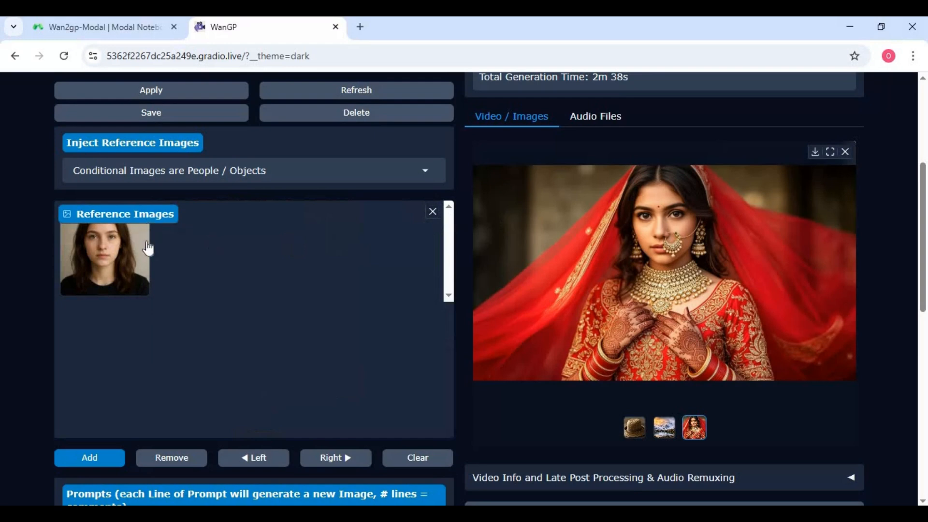
Clear the reference and upload the man's and woman's portraits as references
left_click(431, 212)
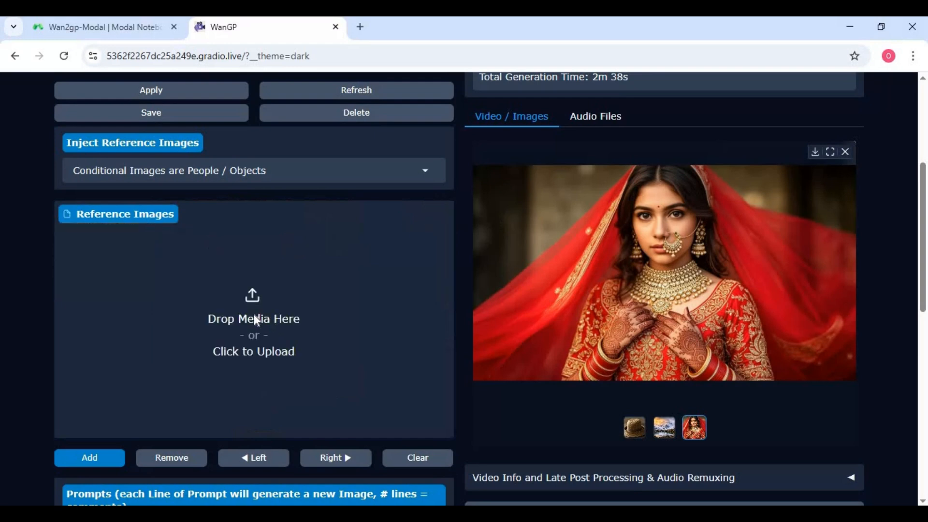
left_click(253, 351)
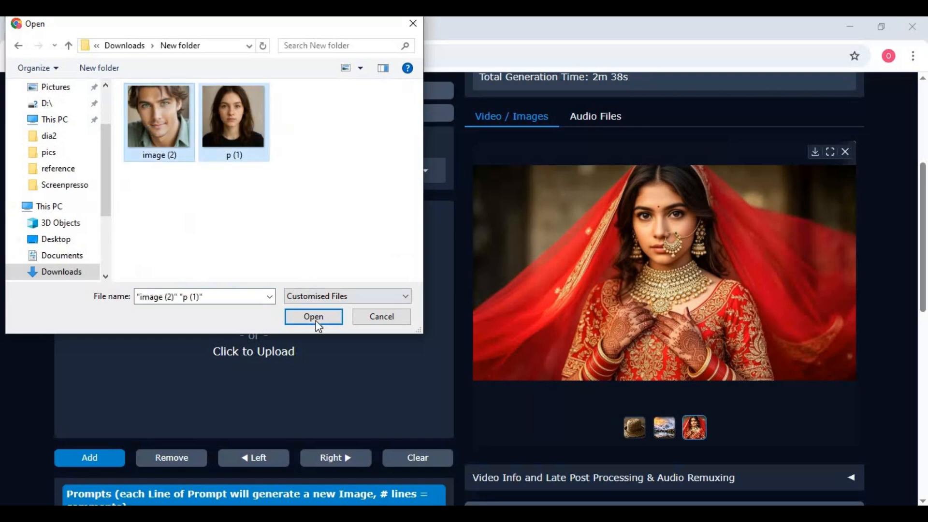
left_click(313, 317)
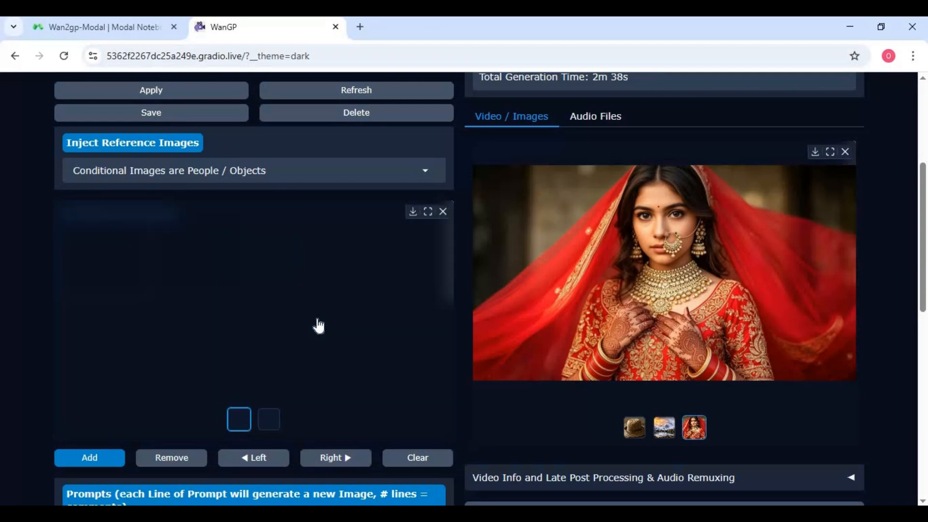
scroll("down", 3)
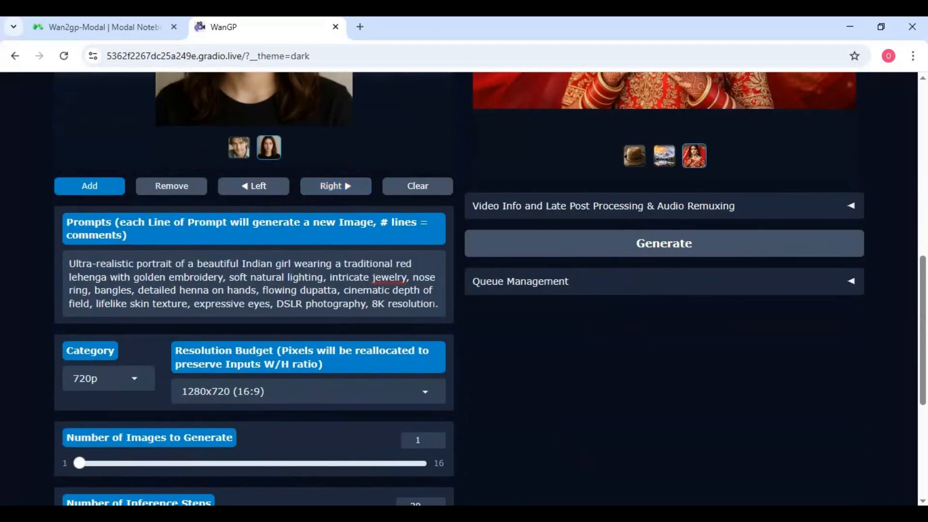
Paste the 'Subscribe to SocialAndApps' t-shirt prompt, set 720x1280 (9:16) and generate
triple_click(253, 283)
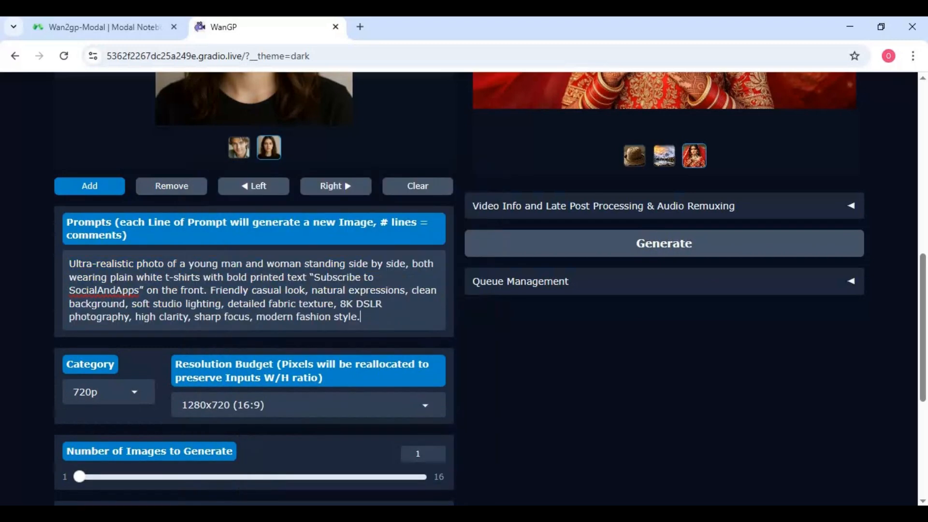
left_click(307, 404)
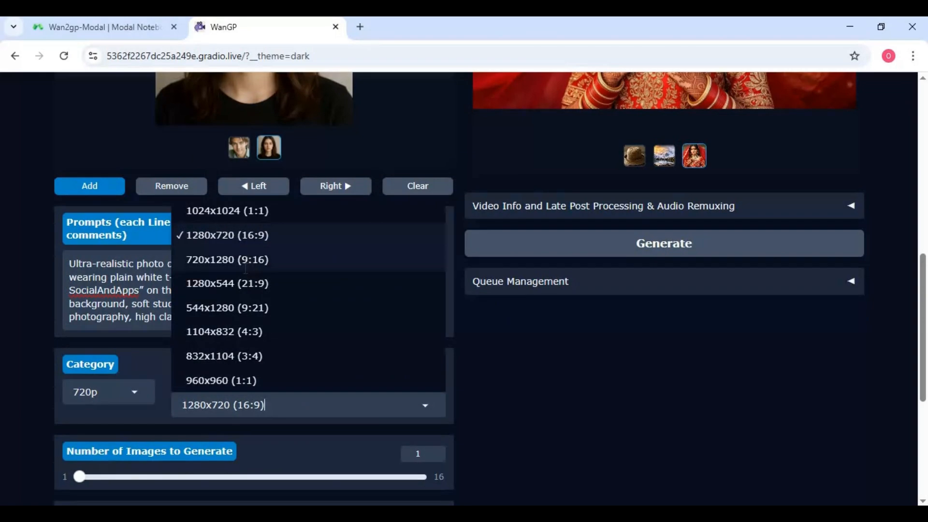
left_click(226, 259)
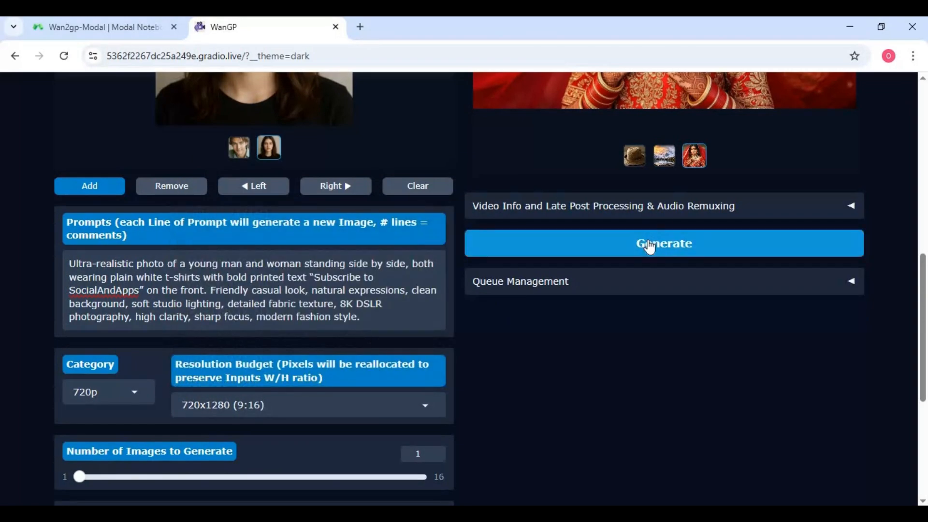
left_click(662, 243)
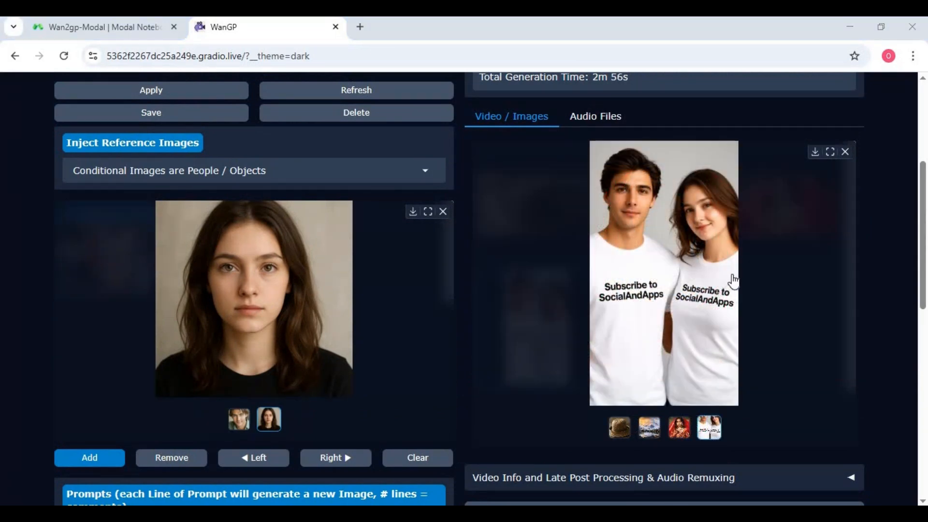
left_click(239, 418)
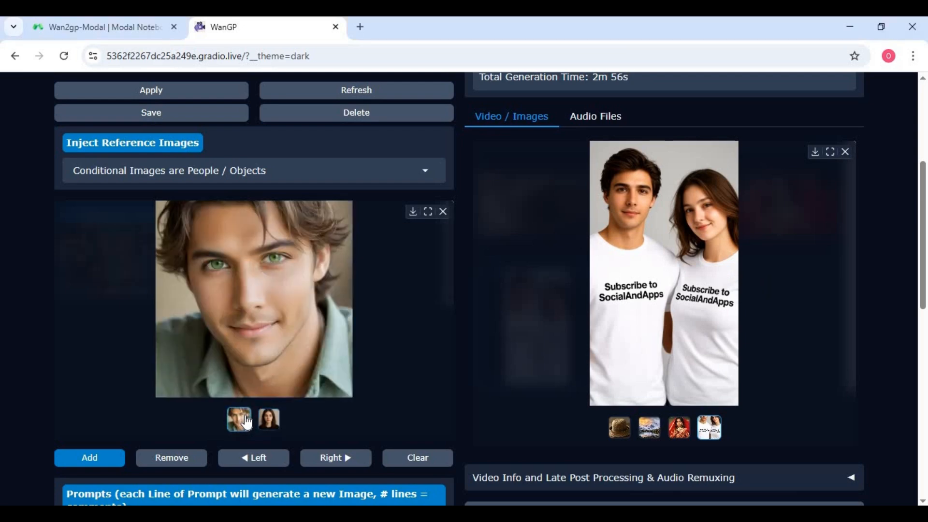
left_click(268, 419)
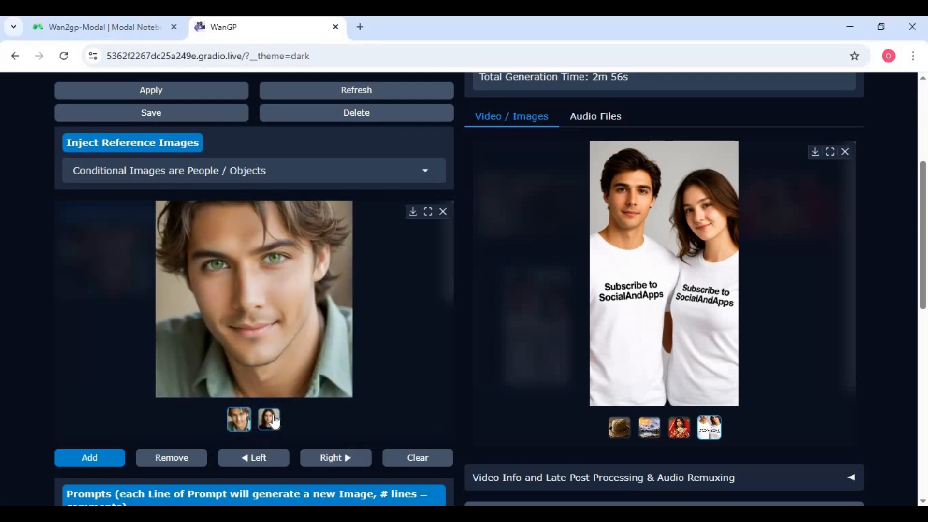
left_click(268, 418)
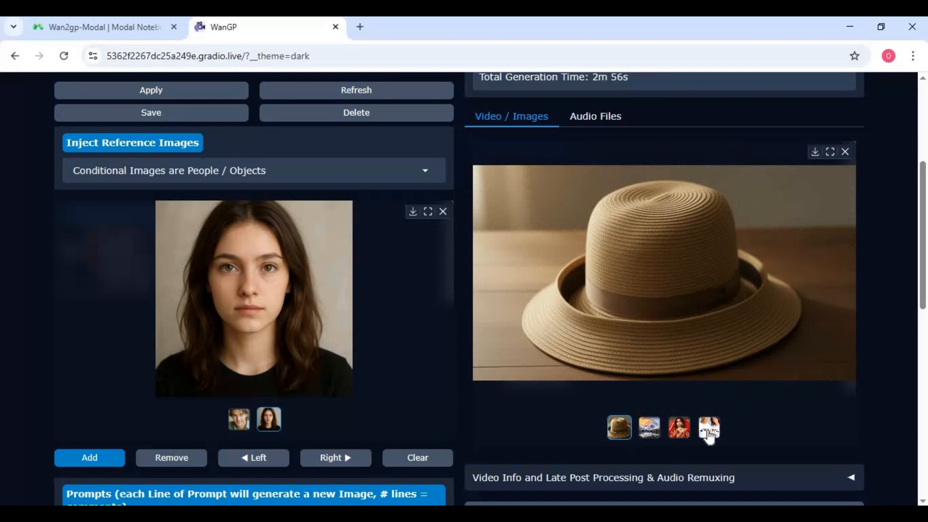
left_click(707, 427)
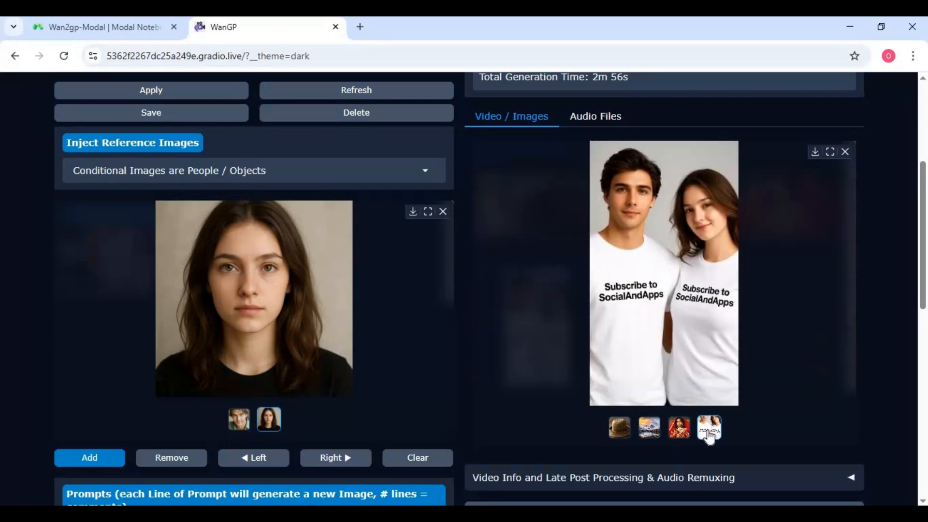